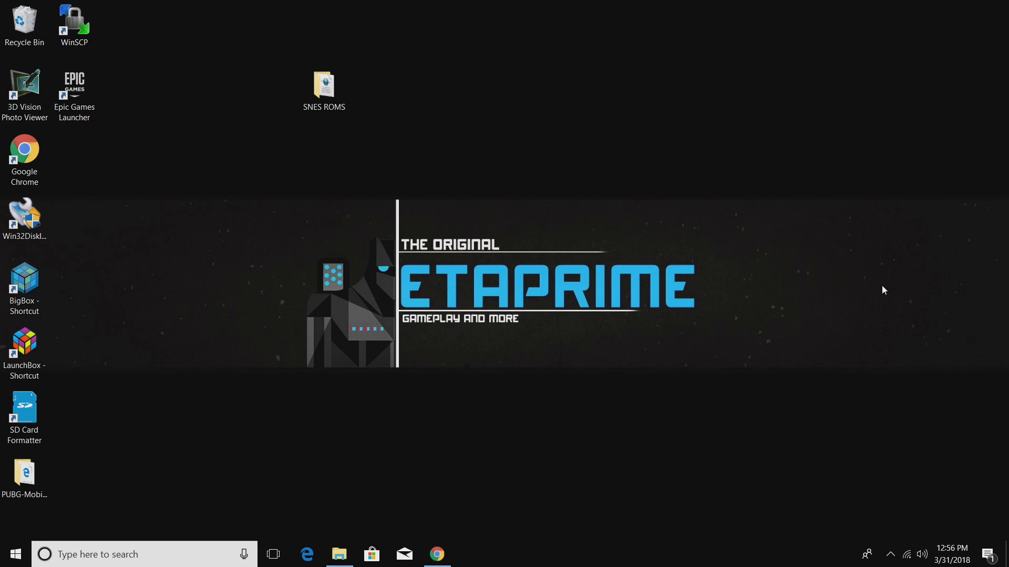
View the SD card drive, find it empty, and close that window.
click(339, 554)
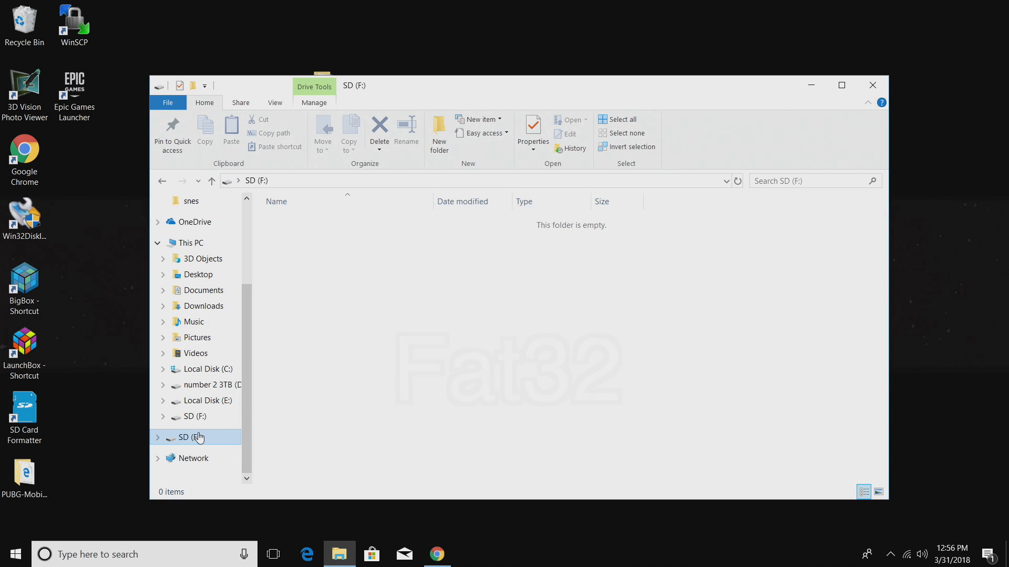
click(189, 436)
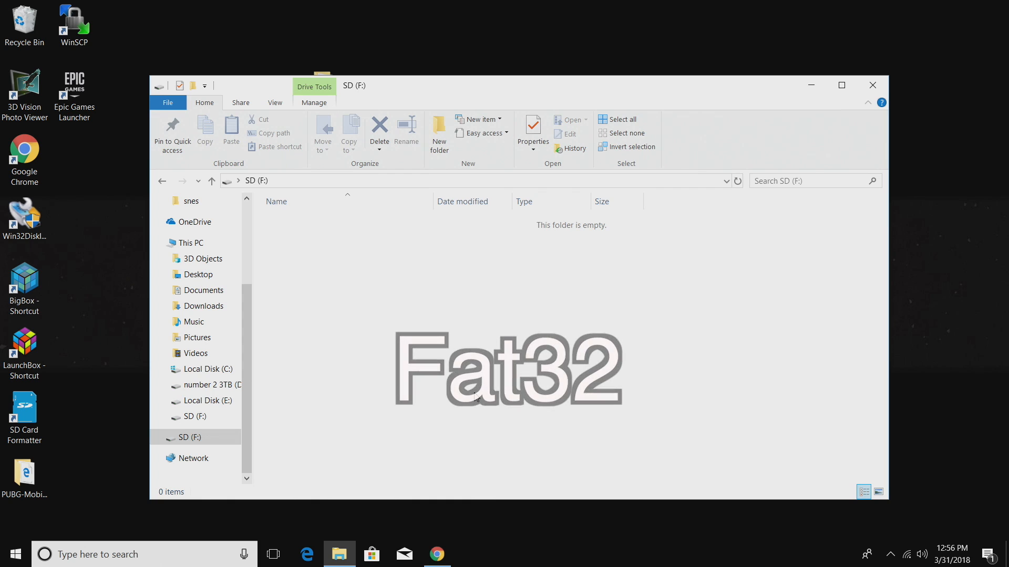
click(873, 84)
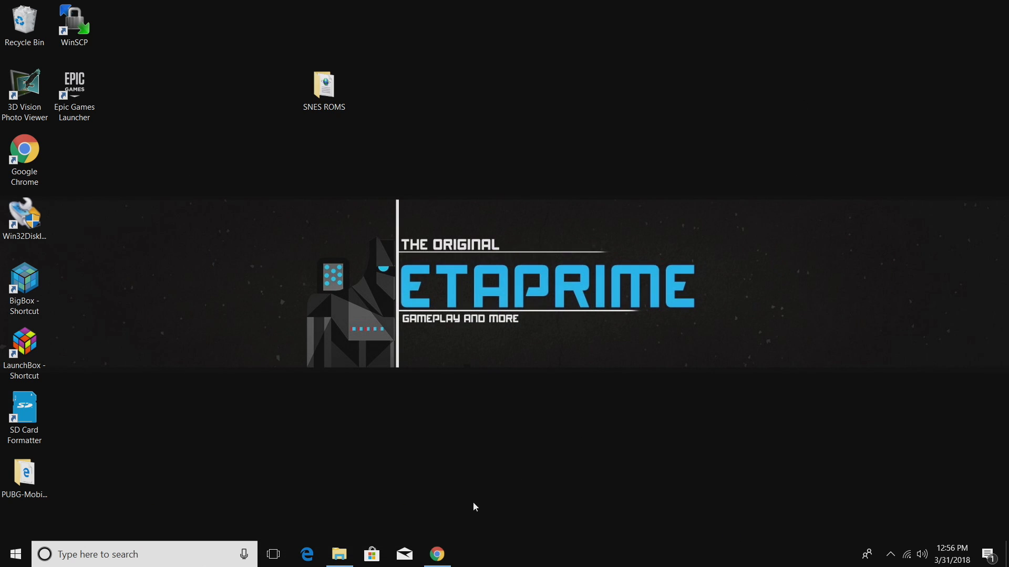
Read the Super-NT-Jailbreak README and Analogue support article, then scroll back up.
click(436, 554)
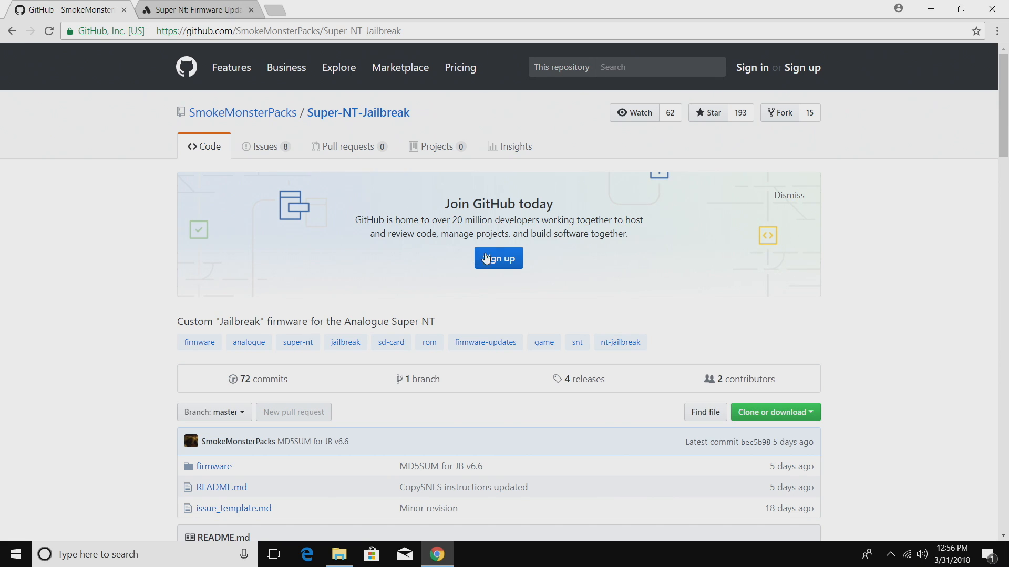
scroll(down, 3)
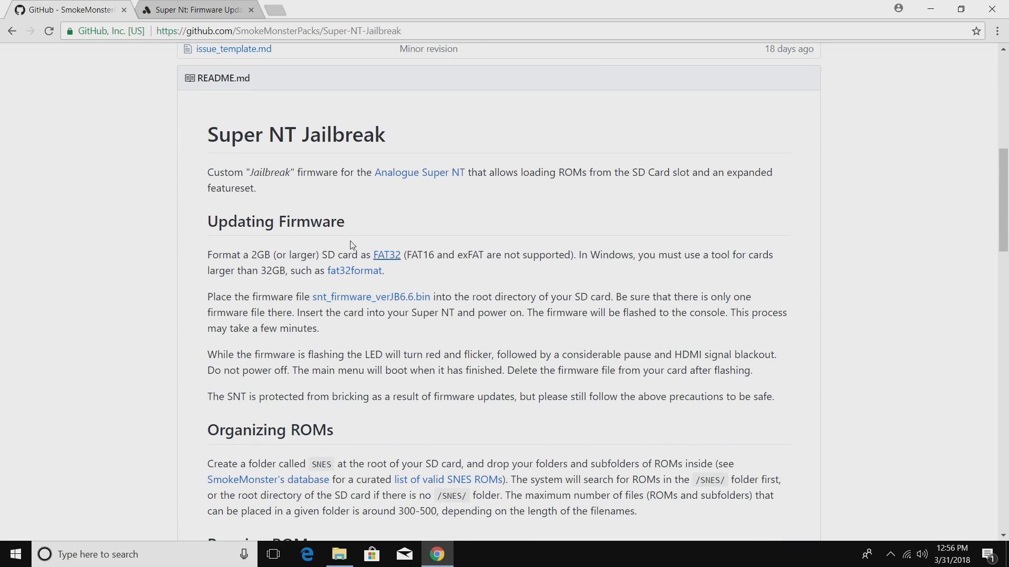
mouse_move(232, 258)
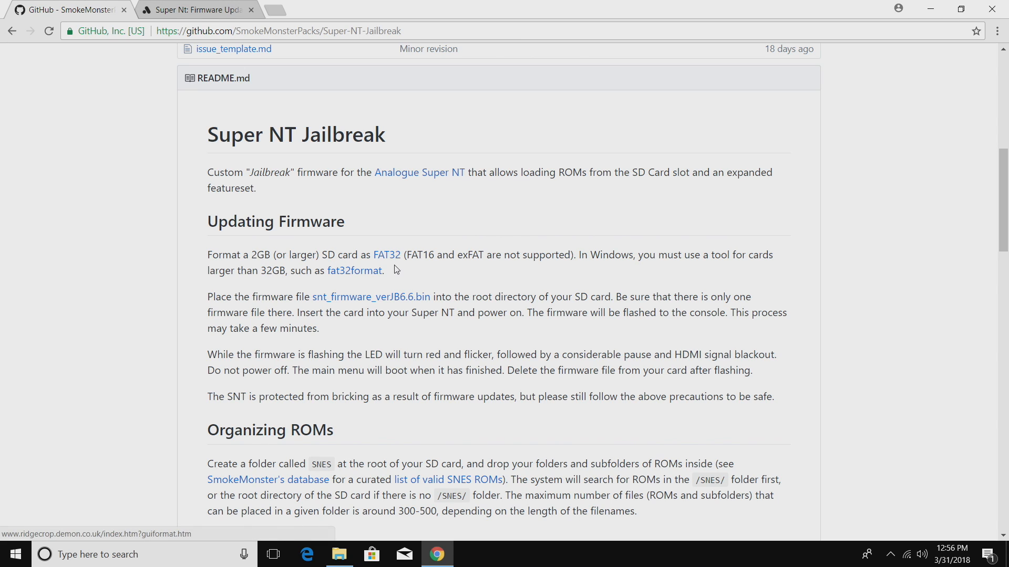
mouse_move(401, 310)
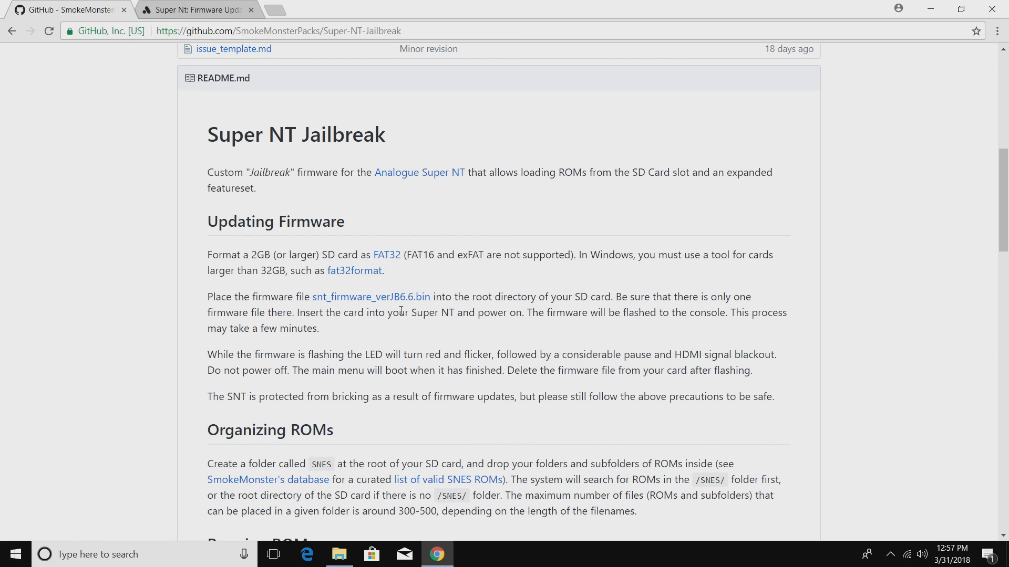
mouse_move(550, 350)
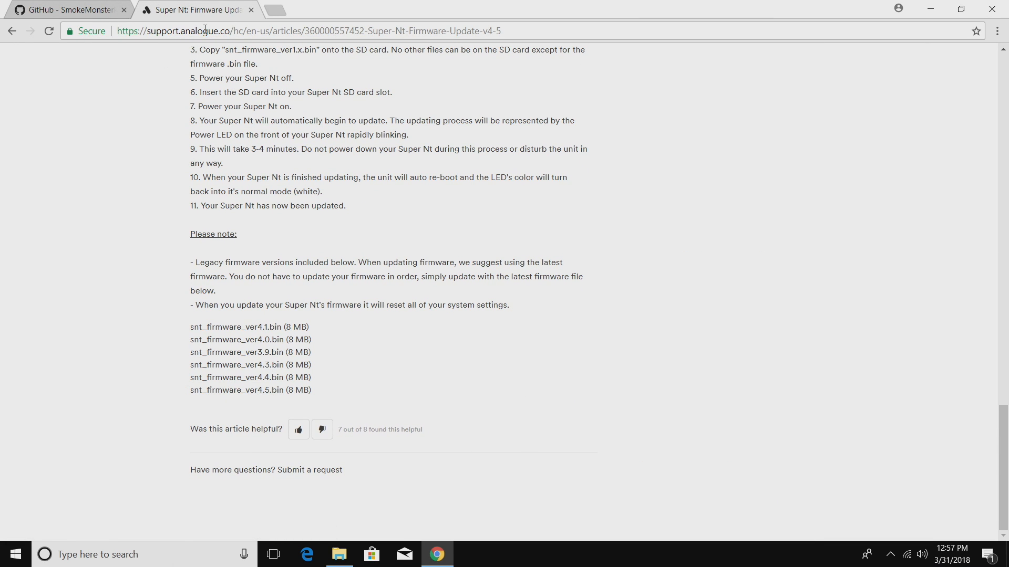
mouse_move(196, 393)
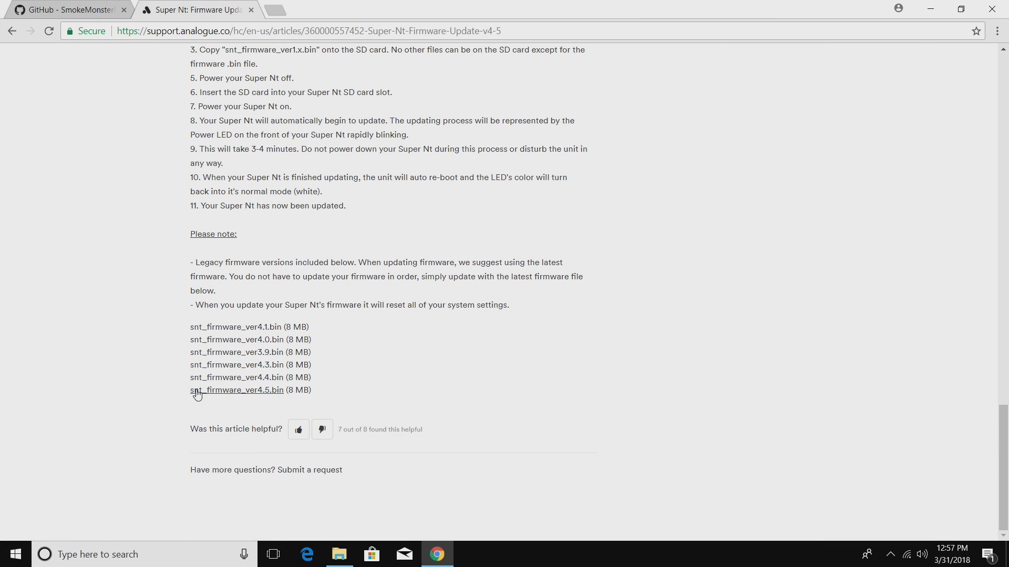
click(68, 9)
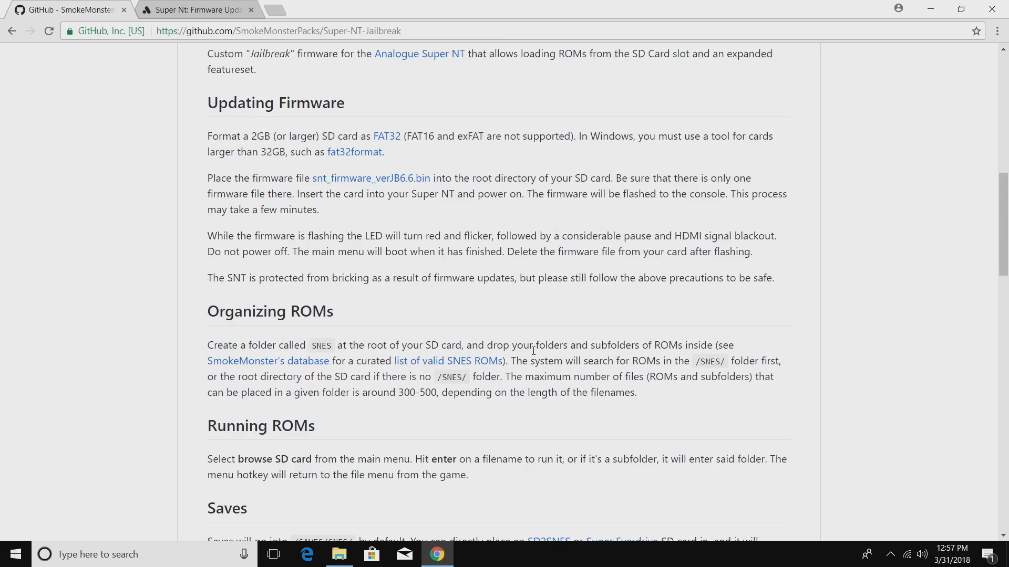
scroll(down, 3)
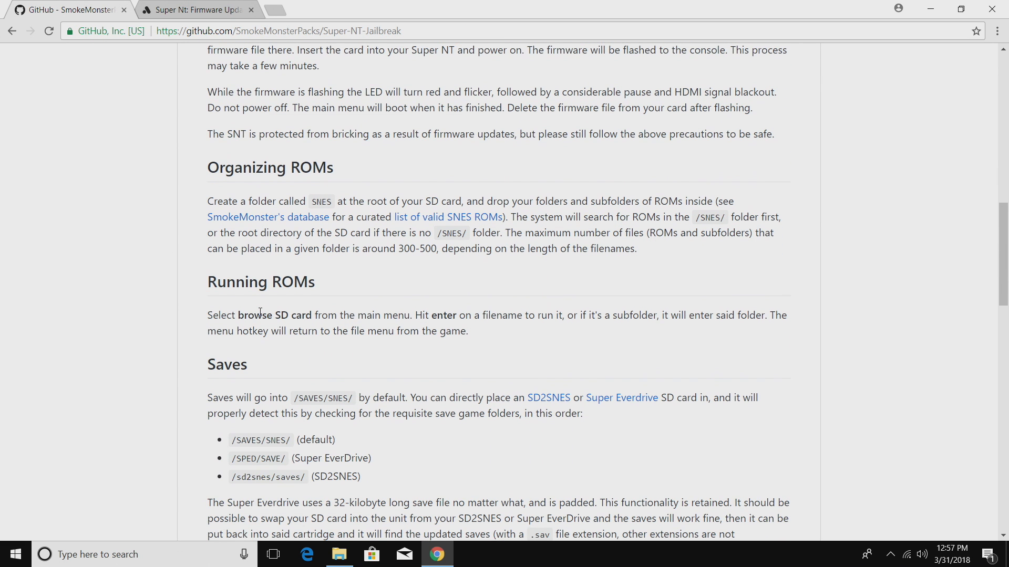
scroll(down, 3)
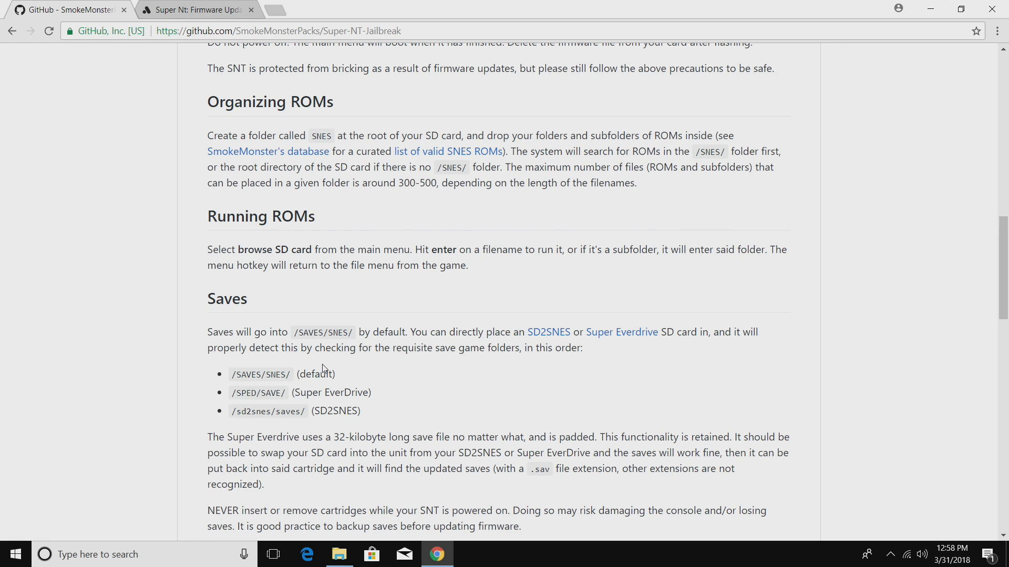
mouse_move(341, 409)
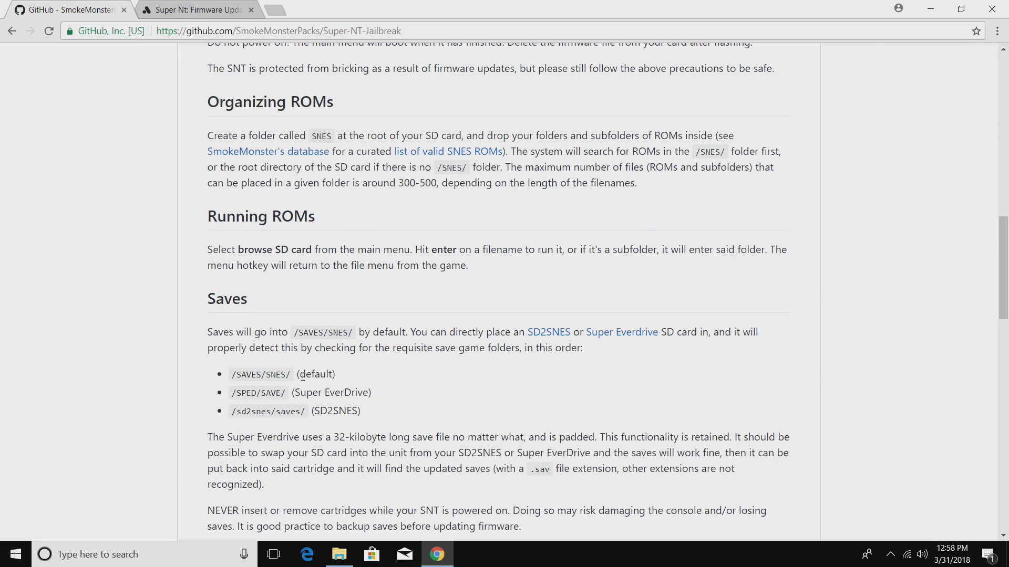
mouse_move(375, 384)
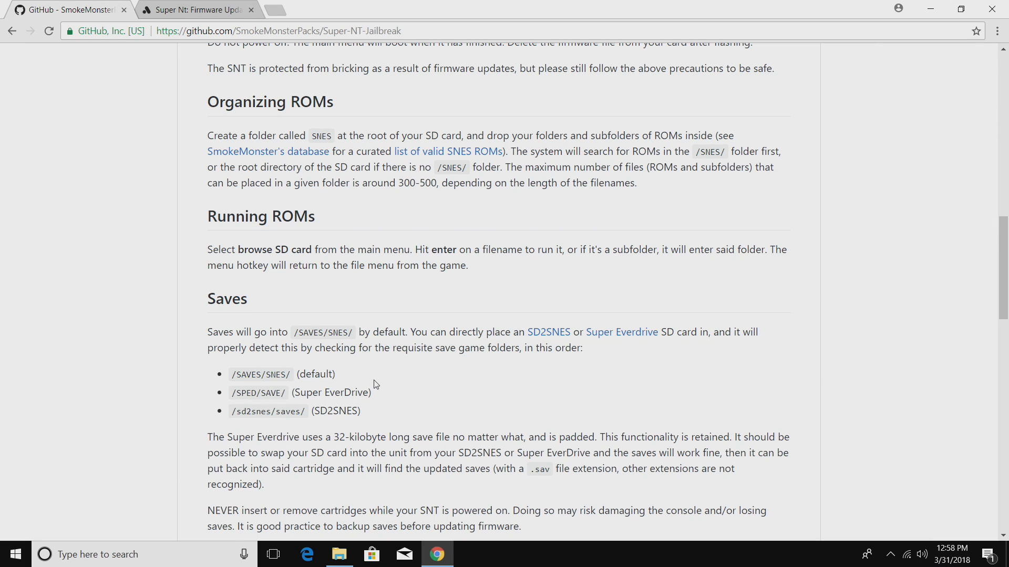
scroll(up, 3)
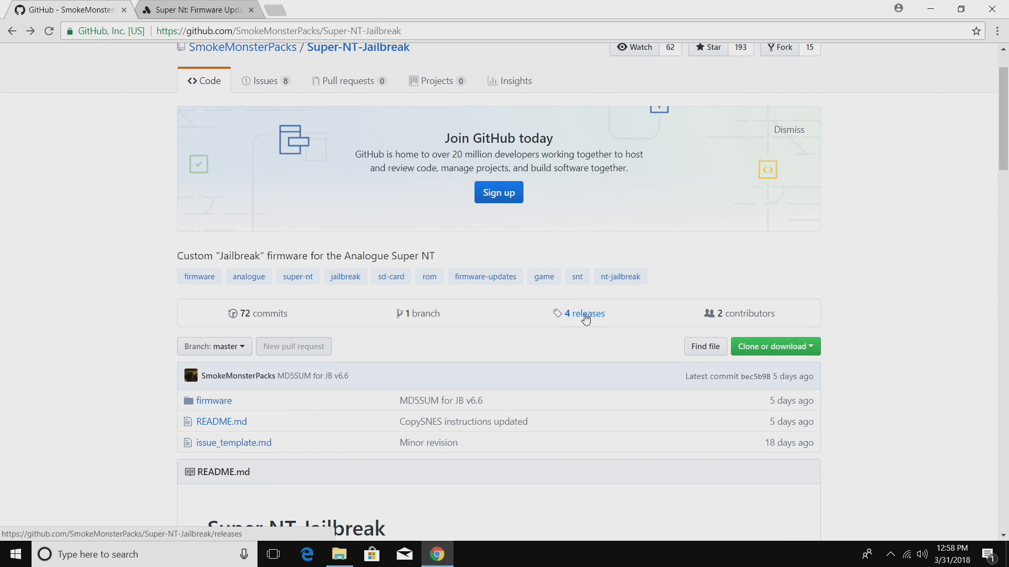
Download snt_firmware_verJB6.6.bin from the jailbreak releases page onto the desktop.
click(583, 313)
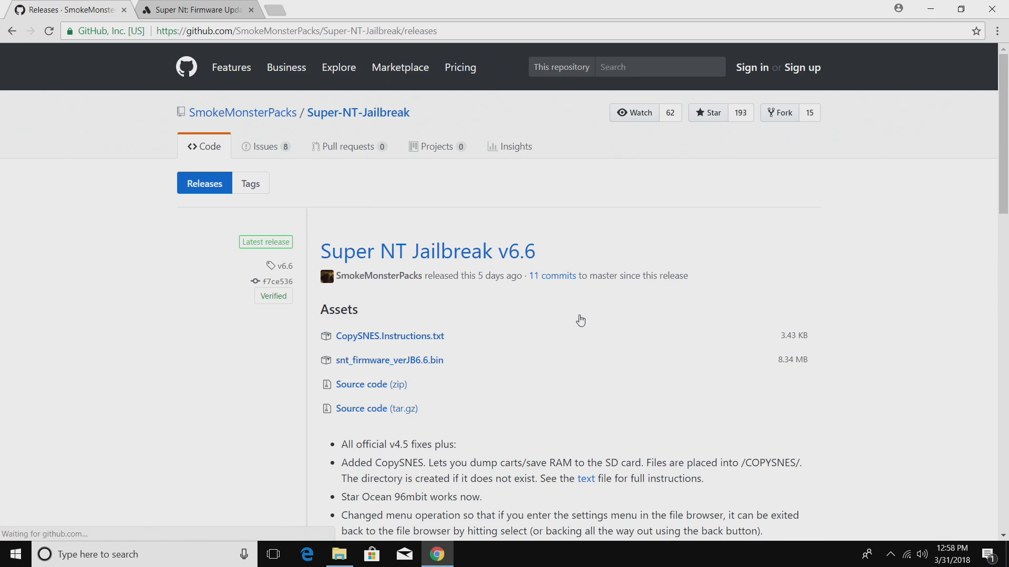
scroll(down, 3)
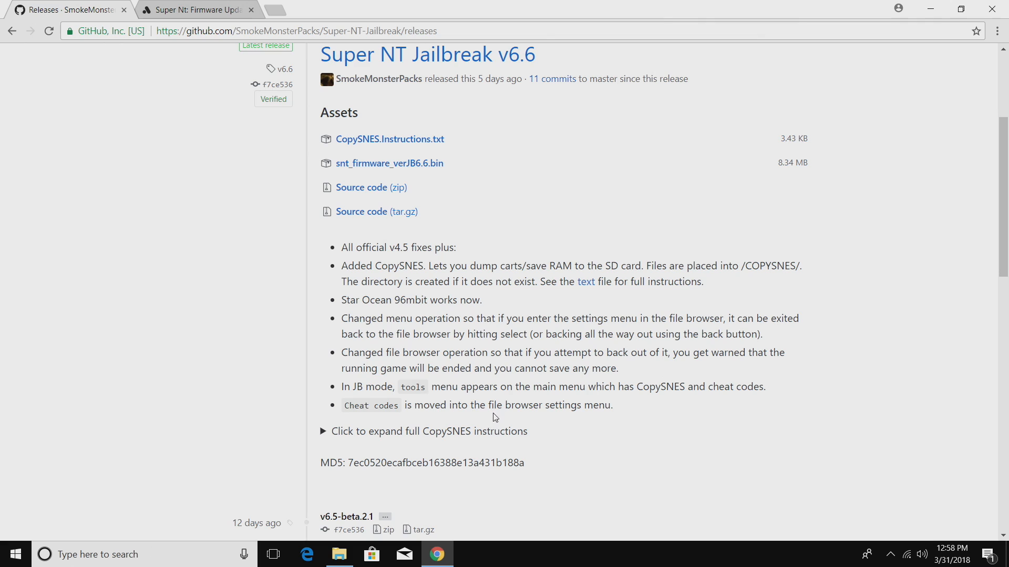
scroll(up, 3)
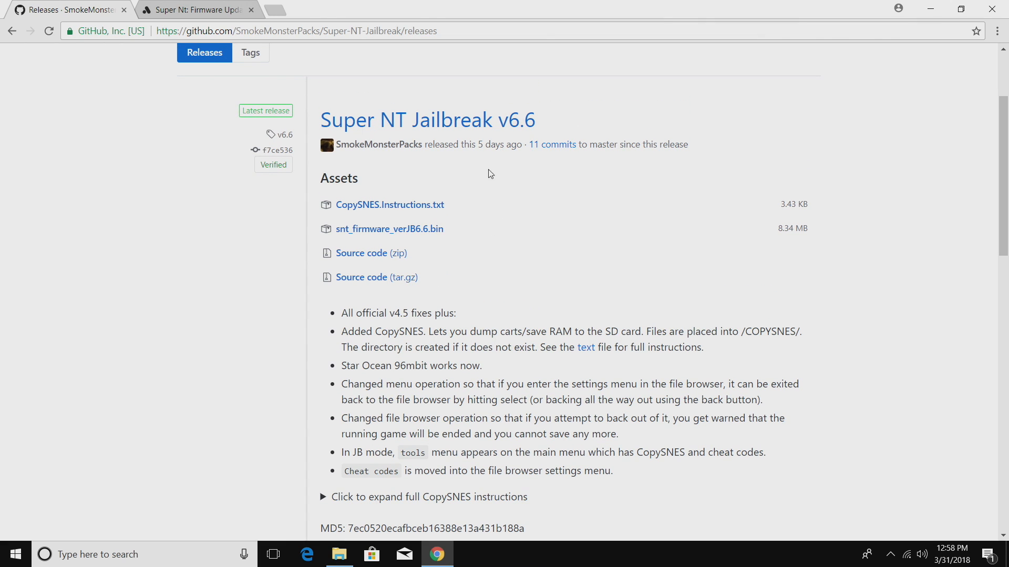
mouse_move(382, 316)
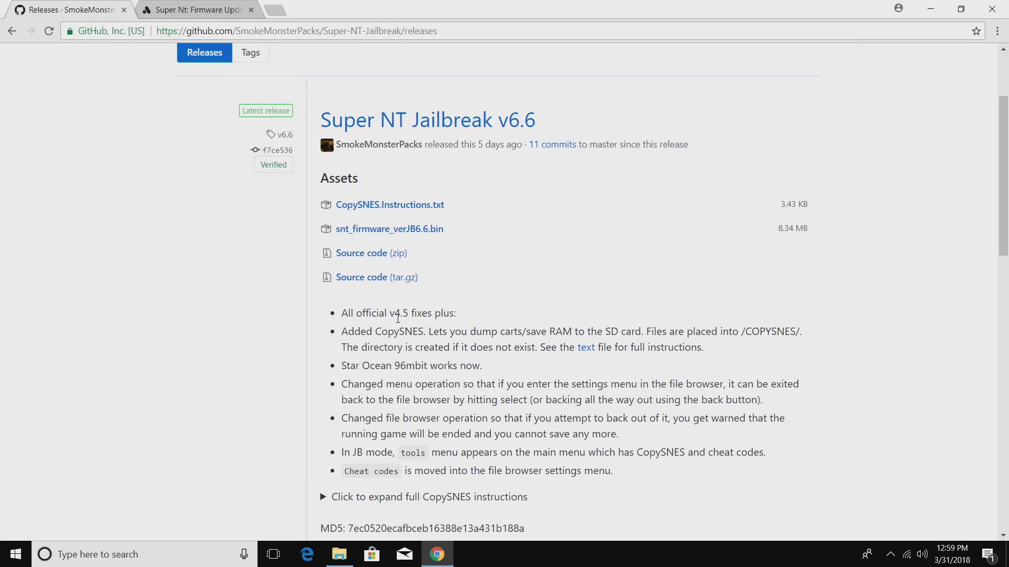
mouse_move(434, 324)
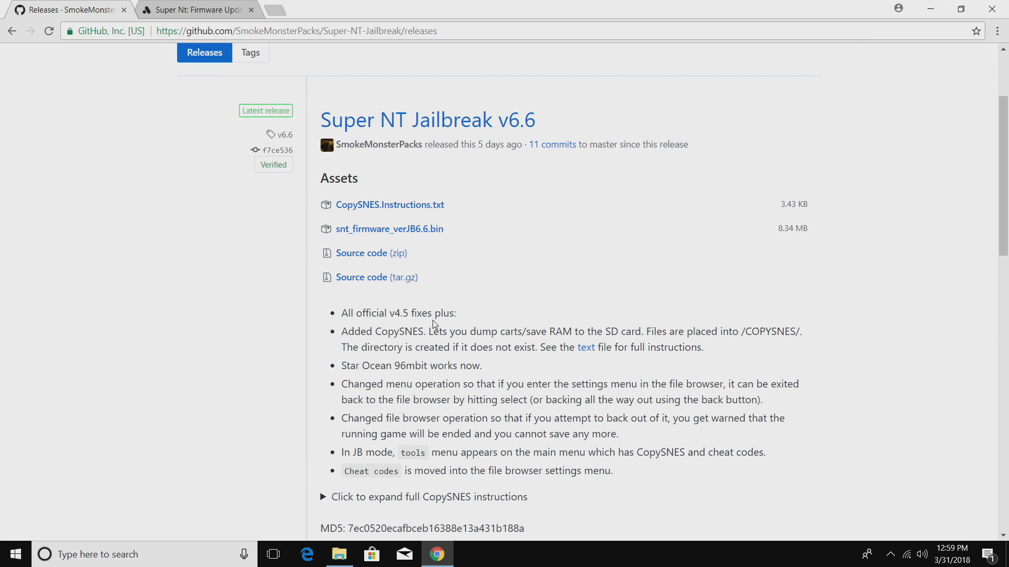
mouse_move(515, 425)
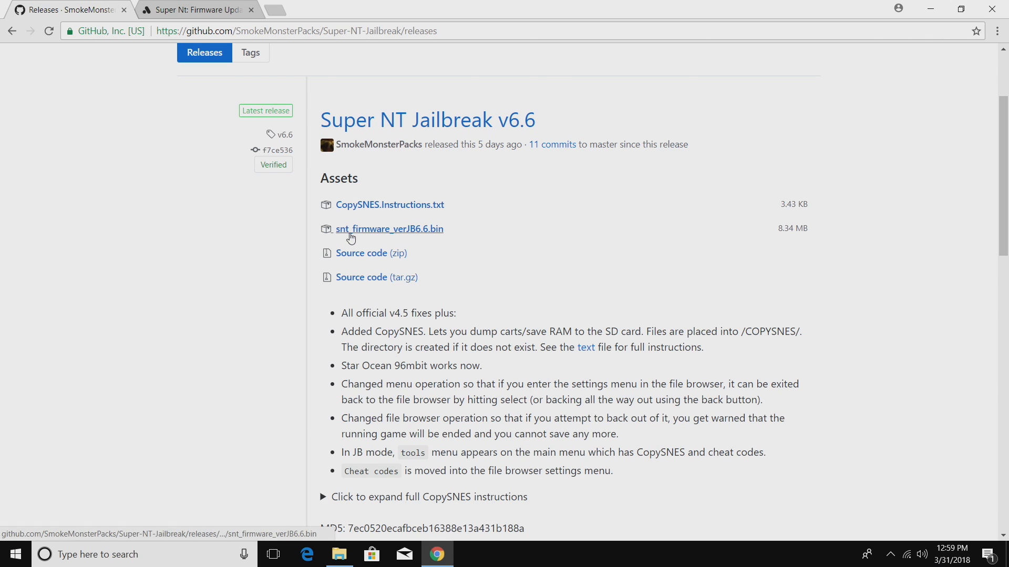
mouse_move(416, 237)
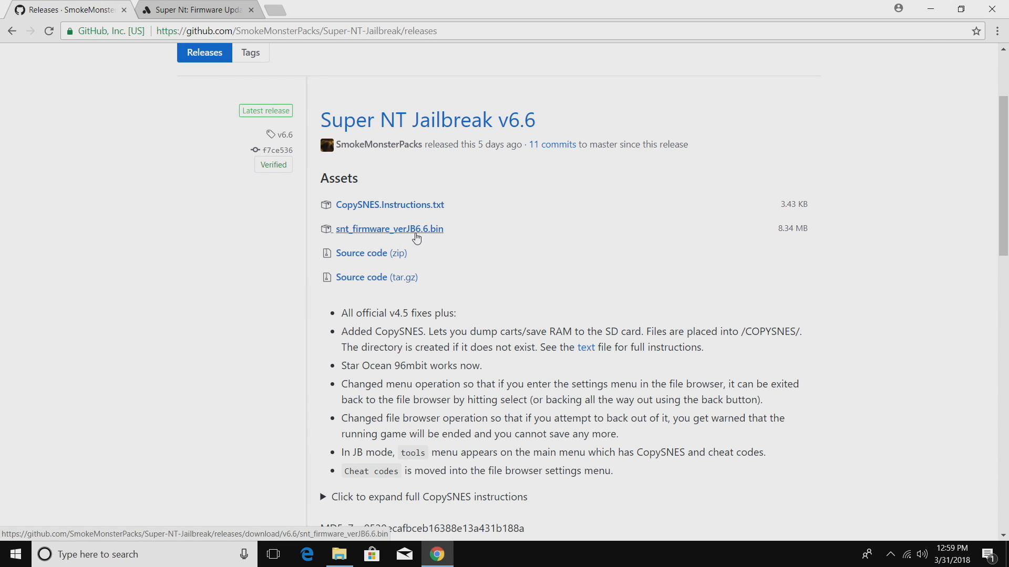
click(389, 229)
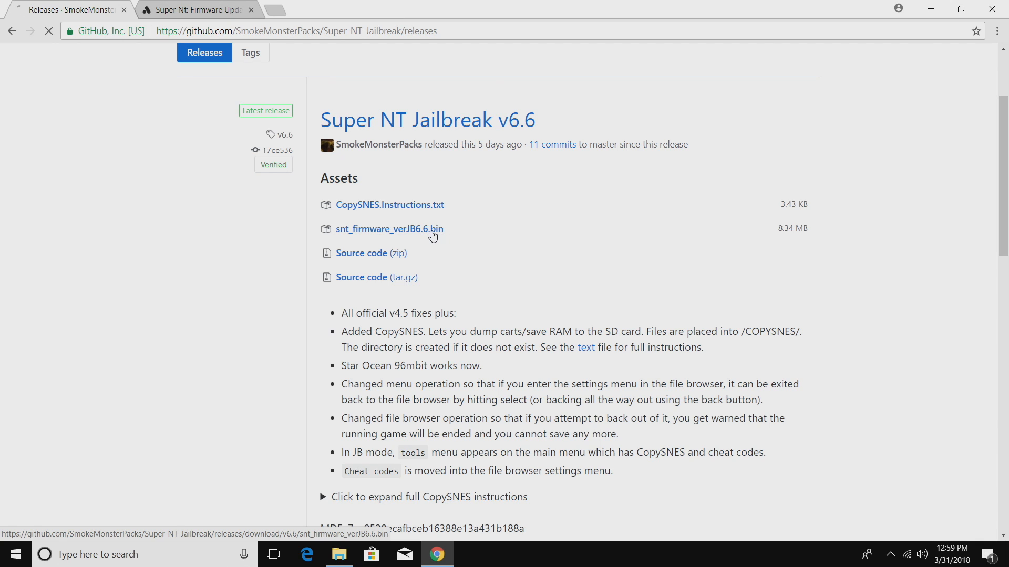
click(389, 229)
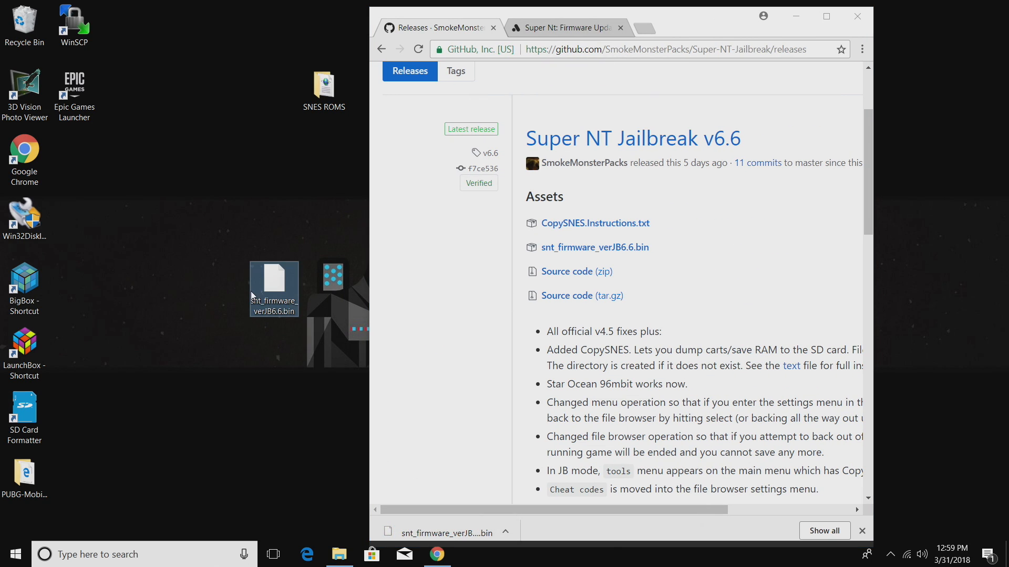
Select the downloaded firmware file on the desktop and close Chrome.
click(340, 553)
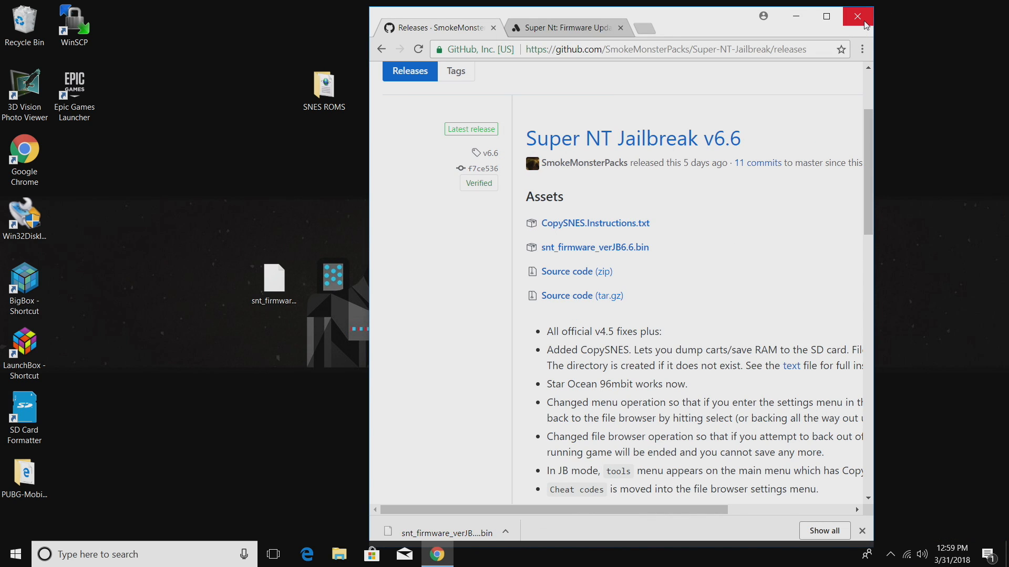
click(856, 16)
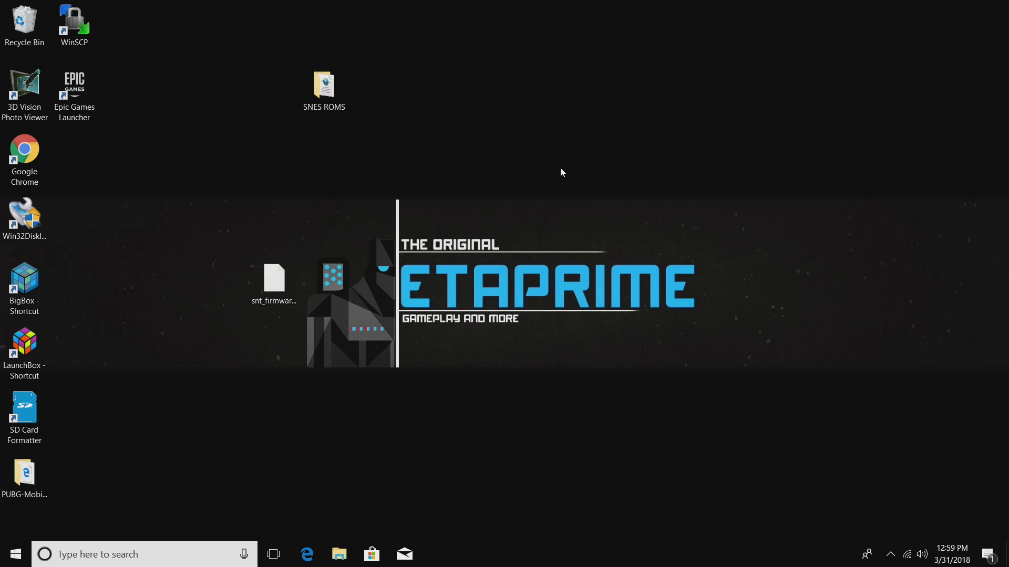
Go to SD (F:) in File Explorer and open the empty snes folder.
click(339, 554)
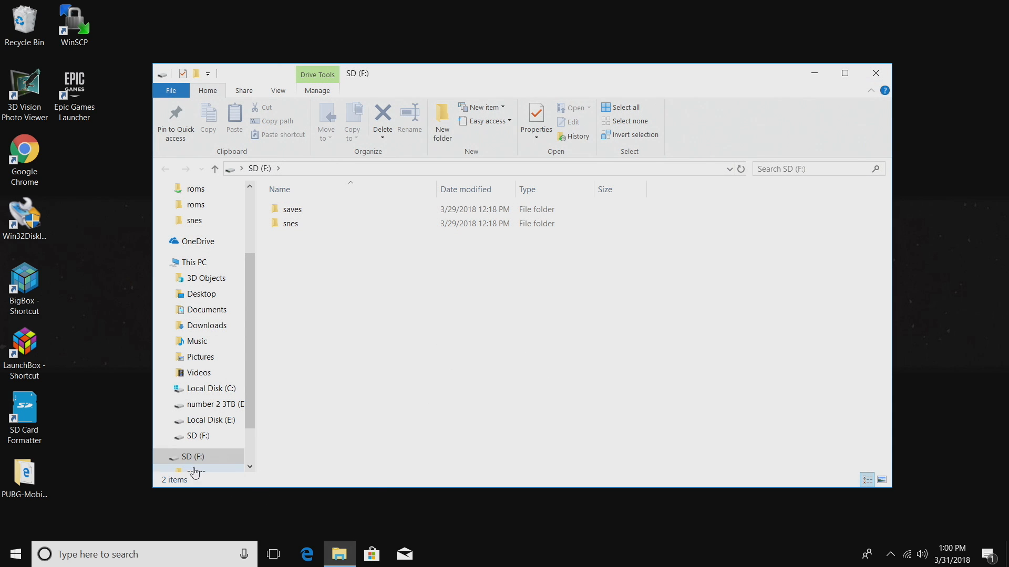
click(305, 208)
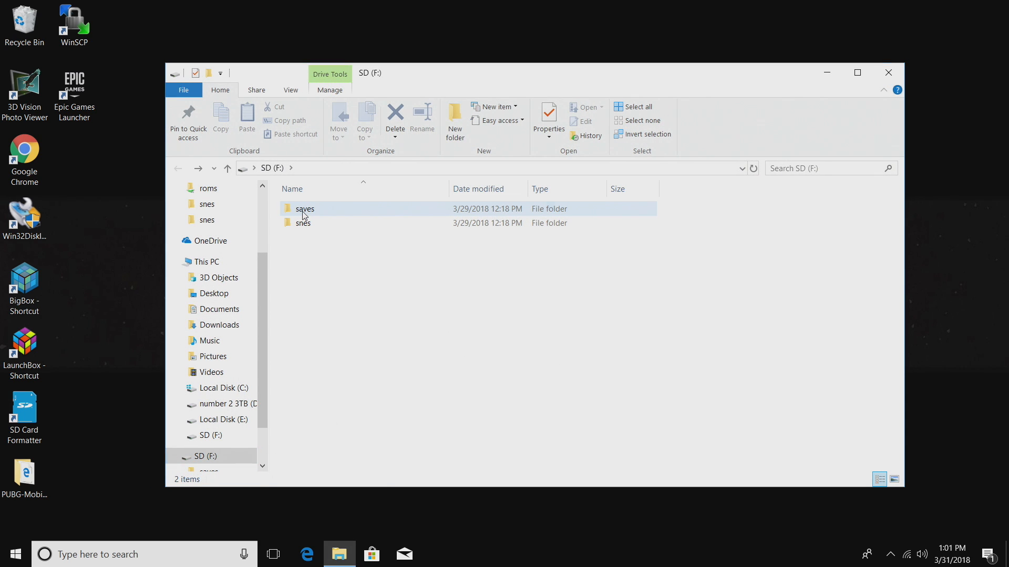
click(303, 222)
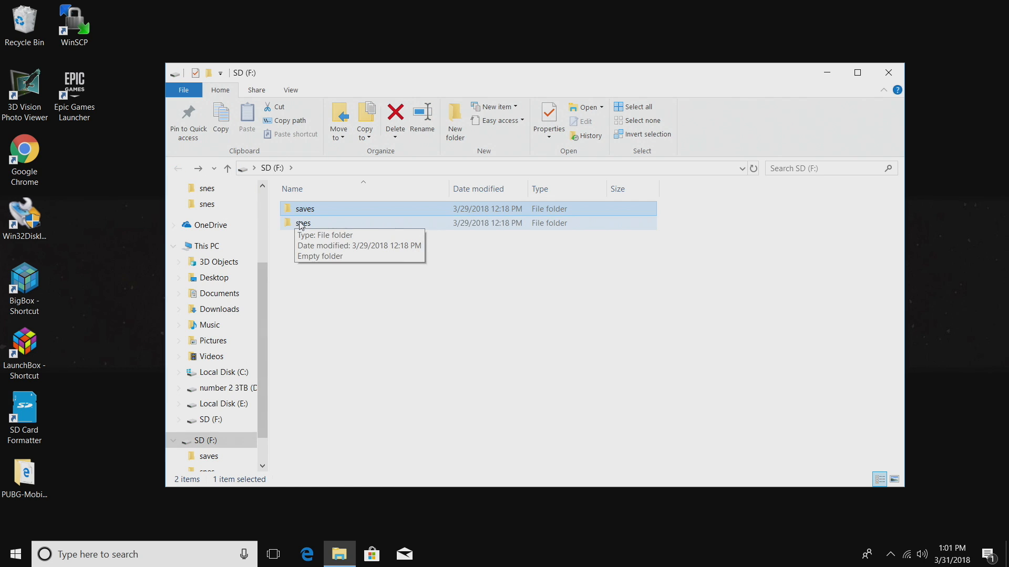
double_click(302, 223)
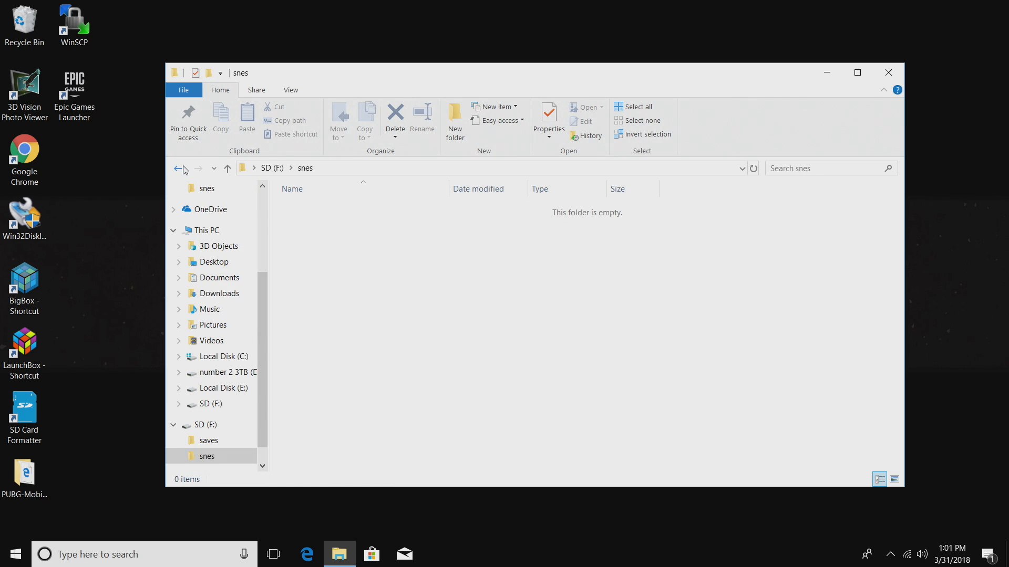
mouse_move(314, 232)
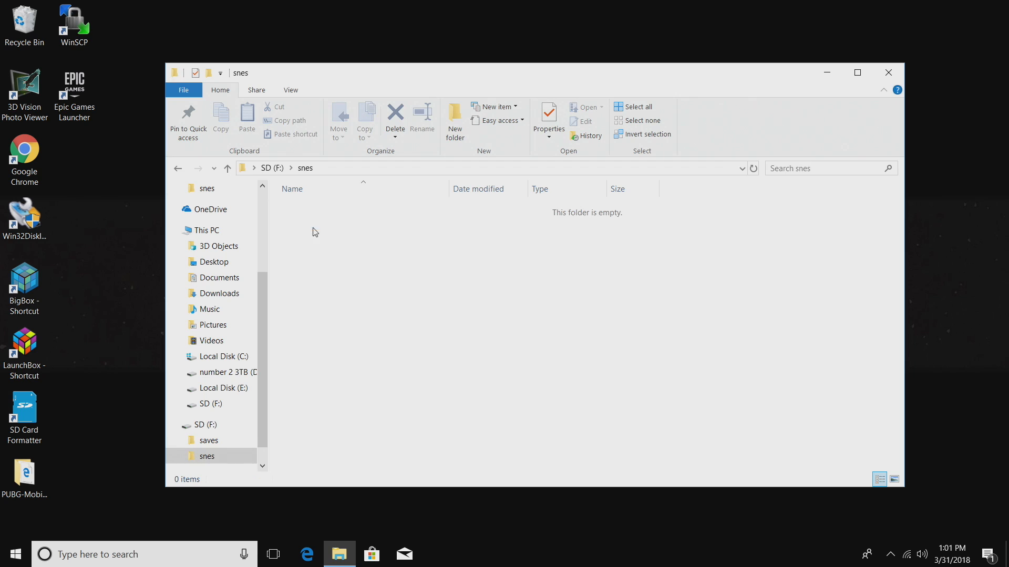
mouse_move(370, 321)
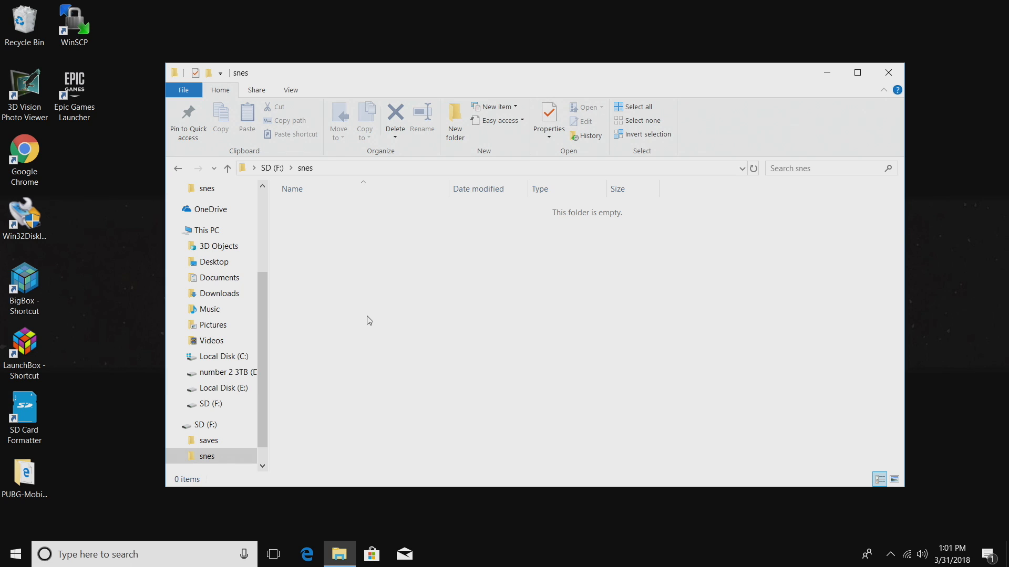
mouse_move(350, 282)
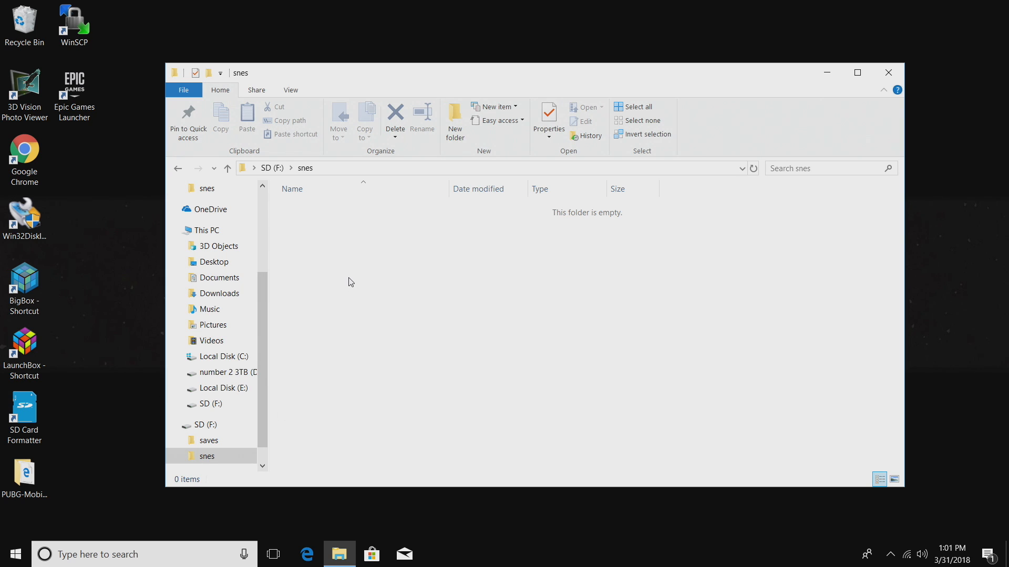
Add new subfolders named 1-10, A, B and C inside F:\snes.
right_click(351, 281)
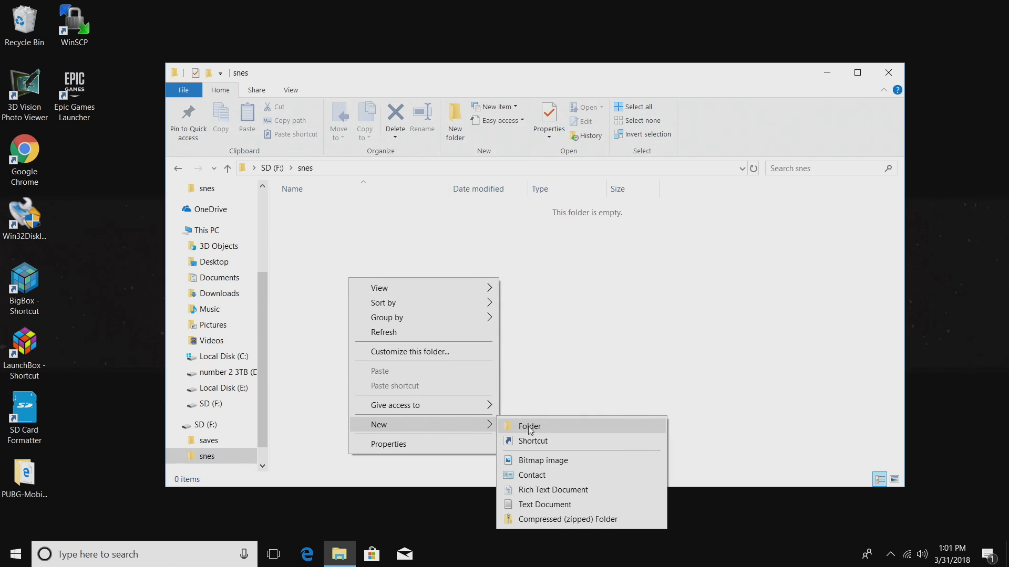
click(529, 426)
text(1-10)
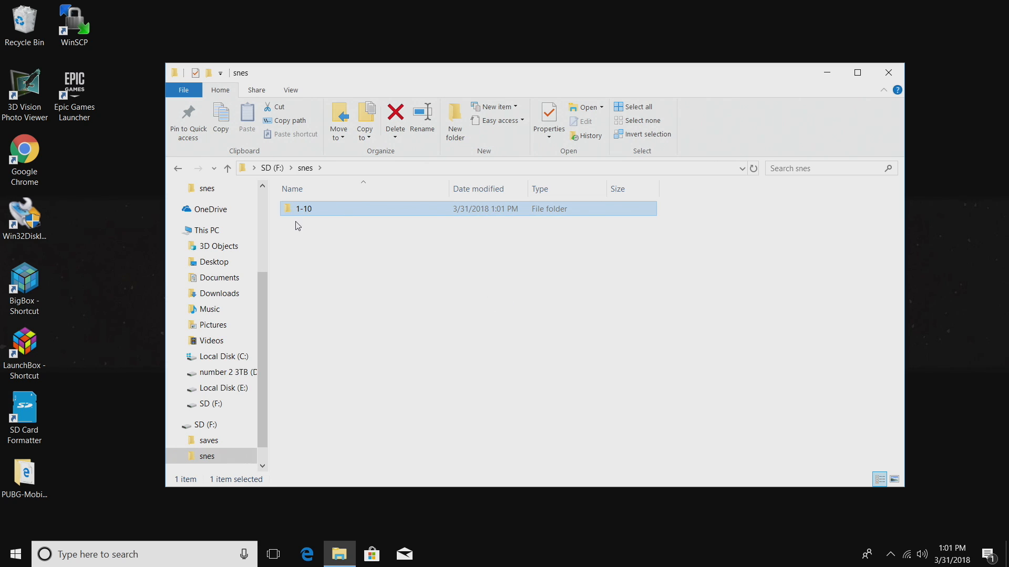
click(454, 121)
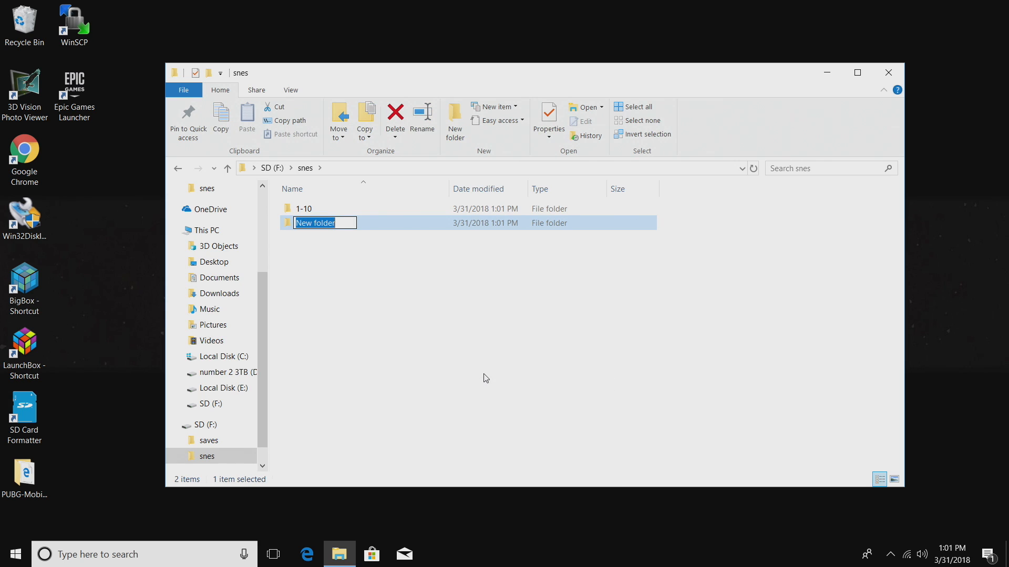
right_click(486, 379)
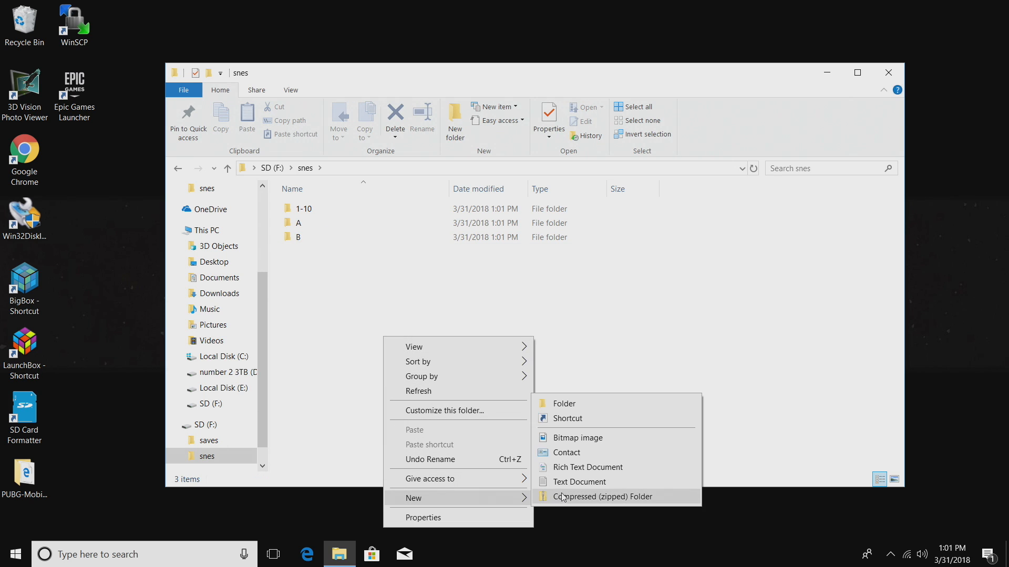
click(564, 403)
text(C)
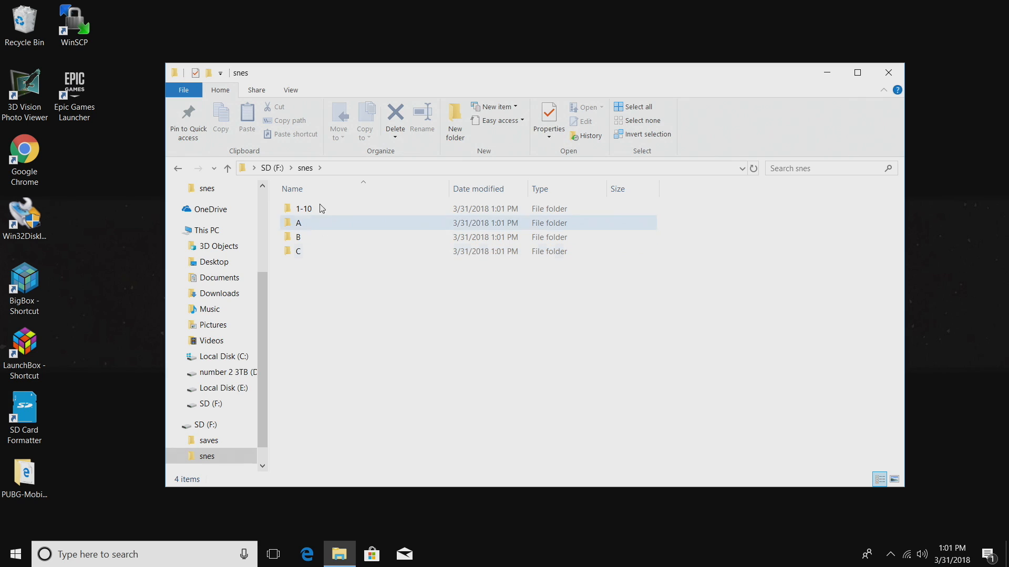
mouse_move(298, 237)
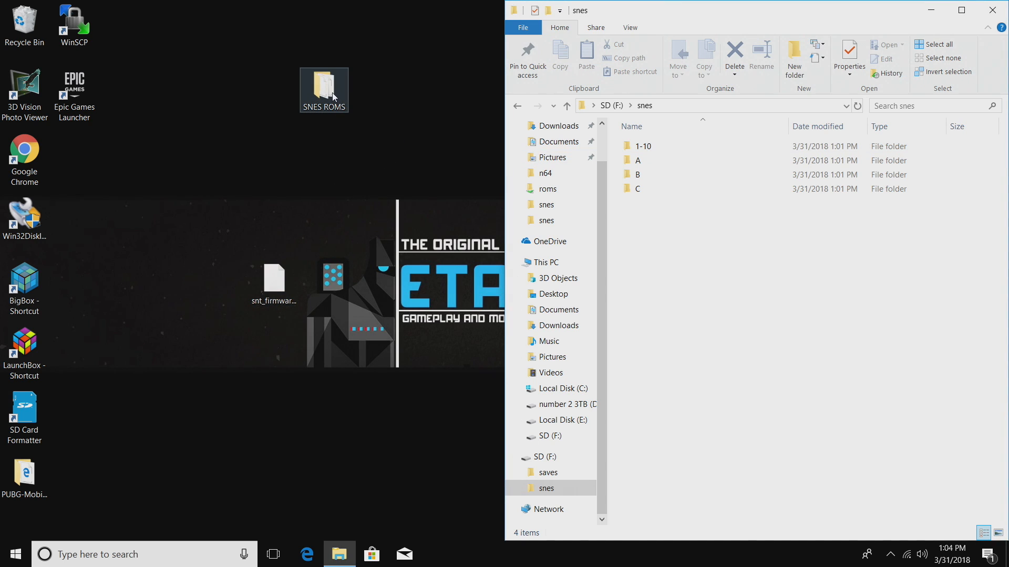
Open the desktop SNES ROMS folder and copy the C-titled ROMs into F:\snes\C.
double_click(324, 84)
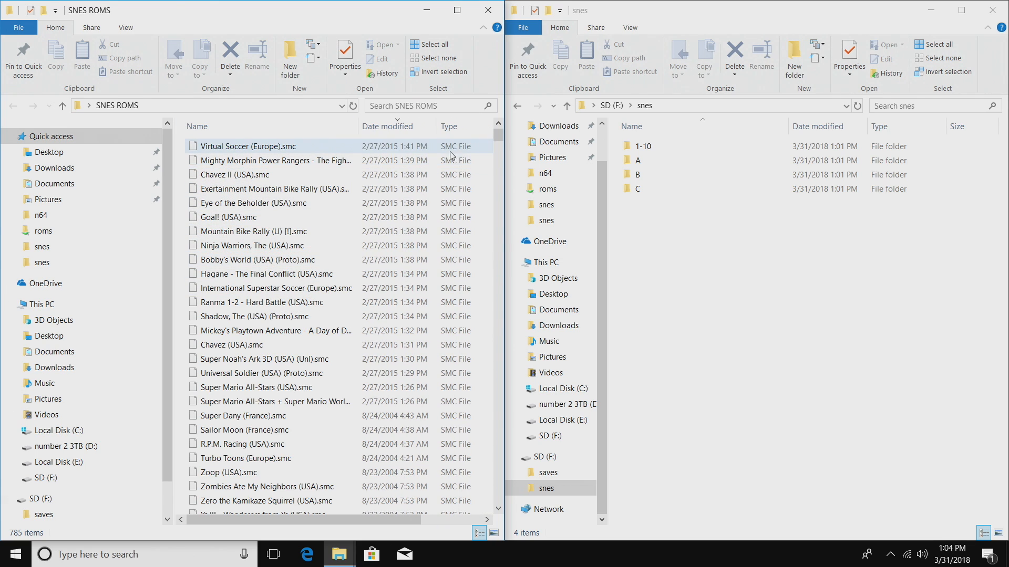
mouse_move(253, 151)
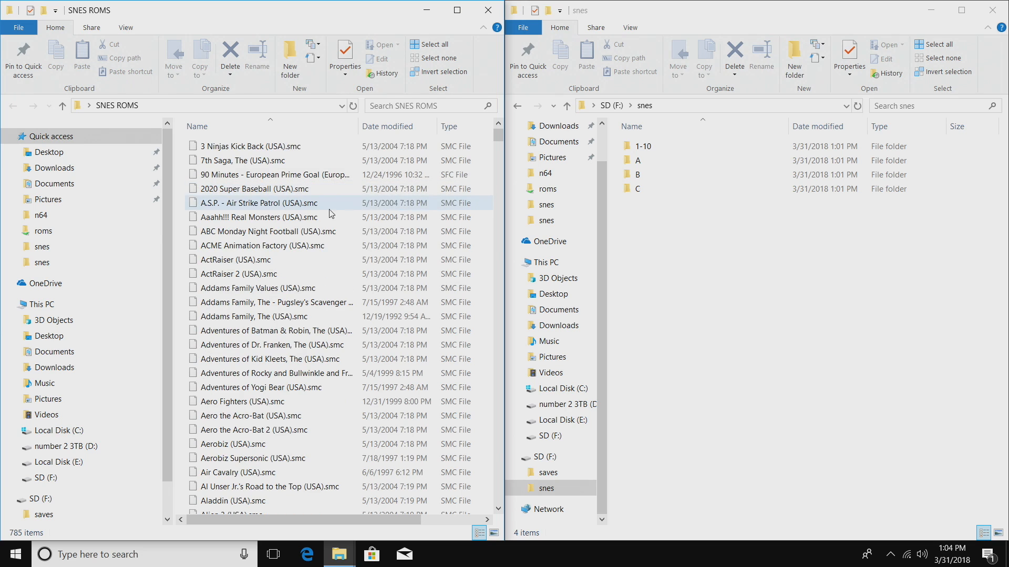
scroll(down, 3)
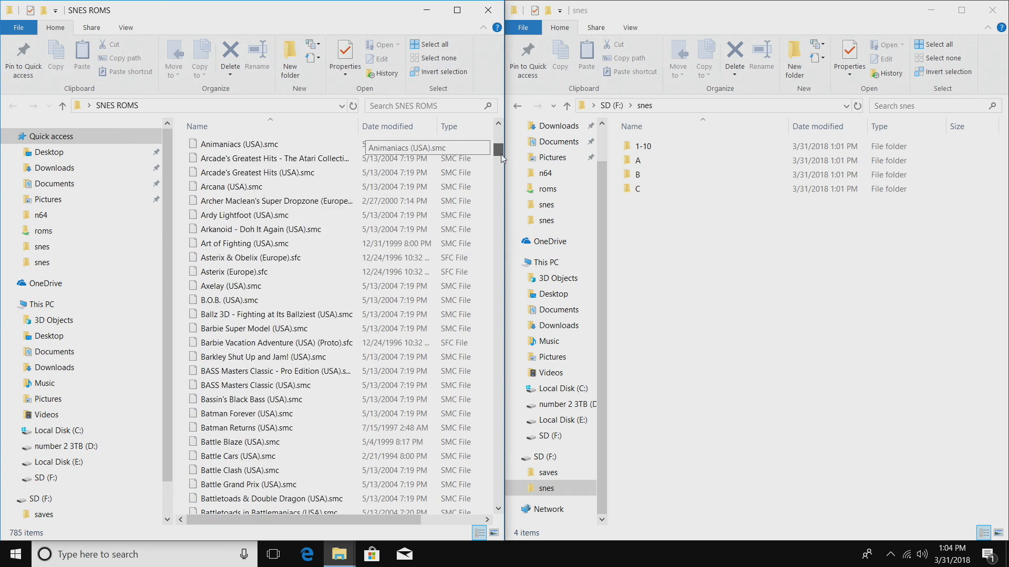
scroll(up, 3)
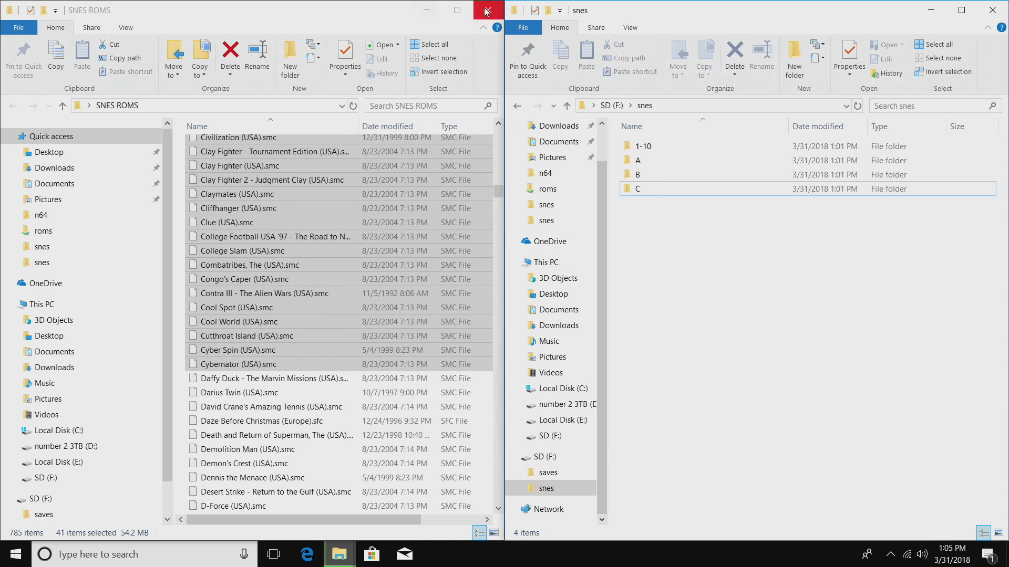
Close the SNES ROMS window, then check the A and C folders and return to snes.
click(487, 10)
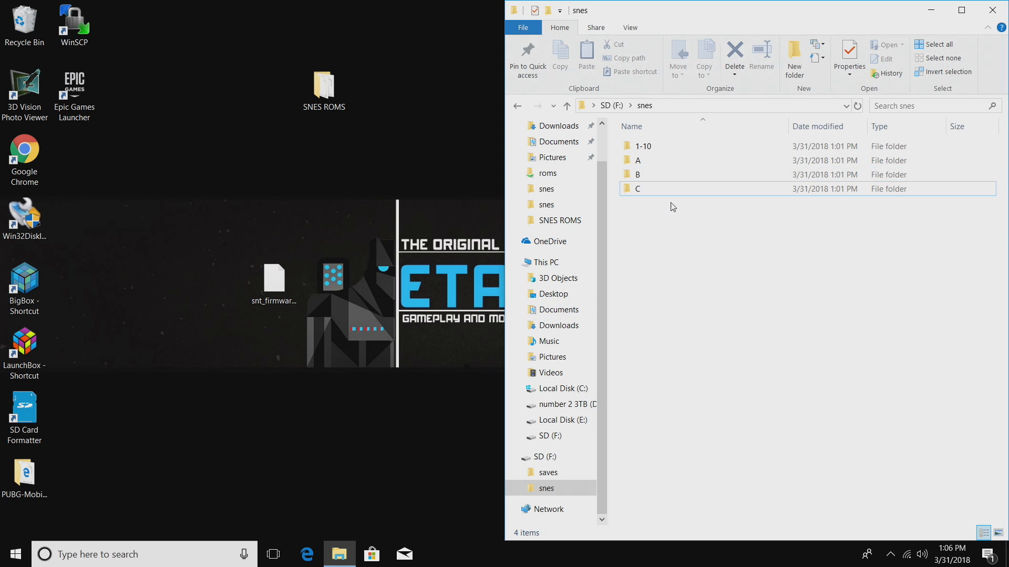
double_click(637, 160)
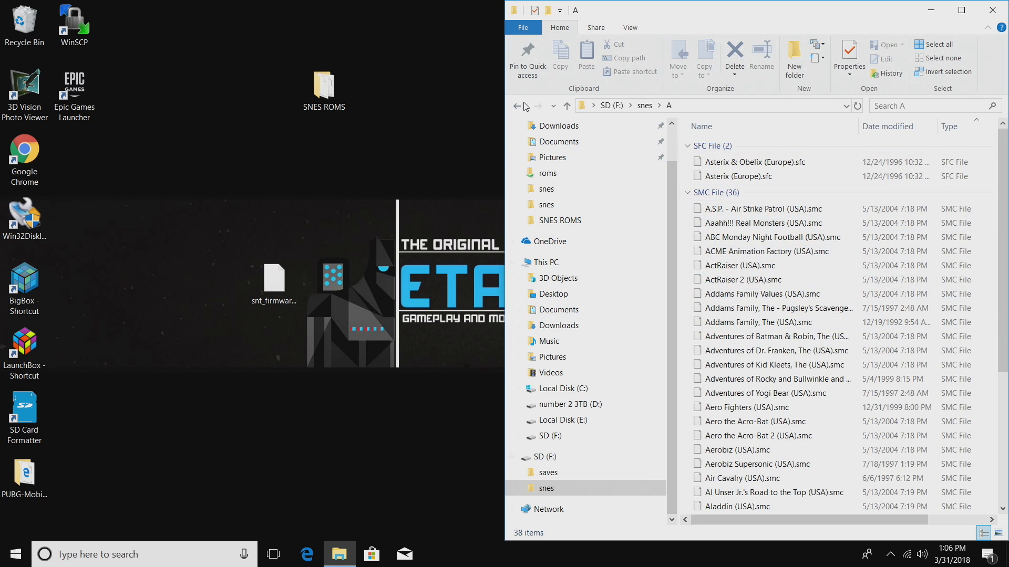
click(517, 109)
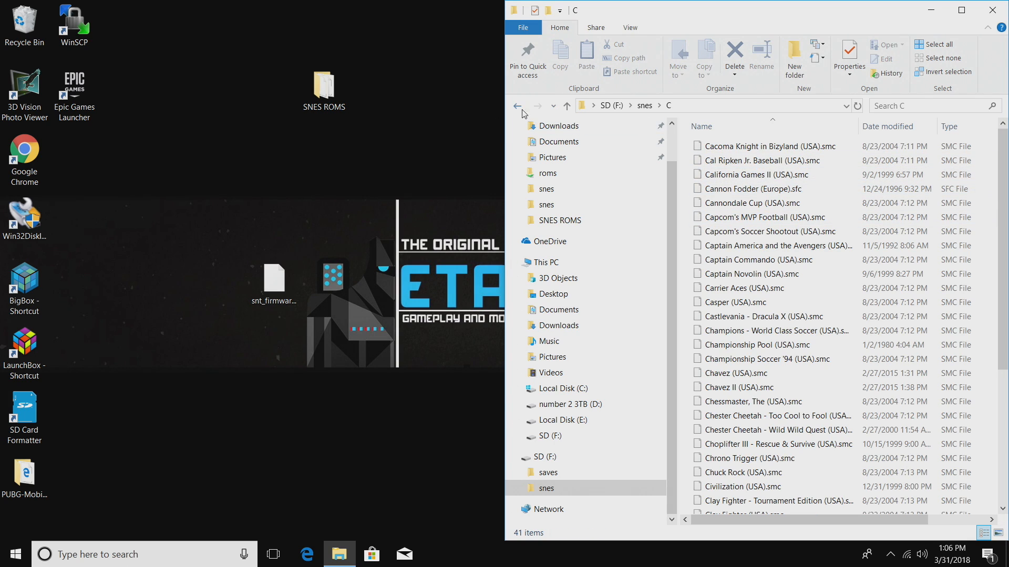
click(517, 105)
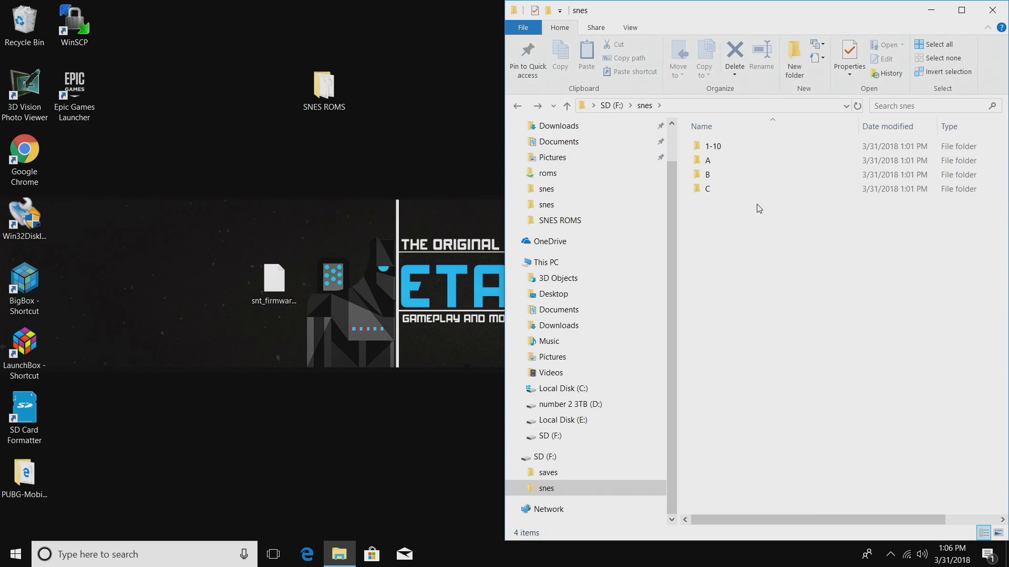
click(713, 146)
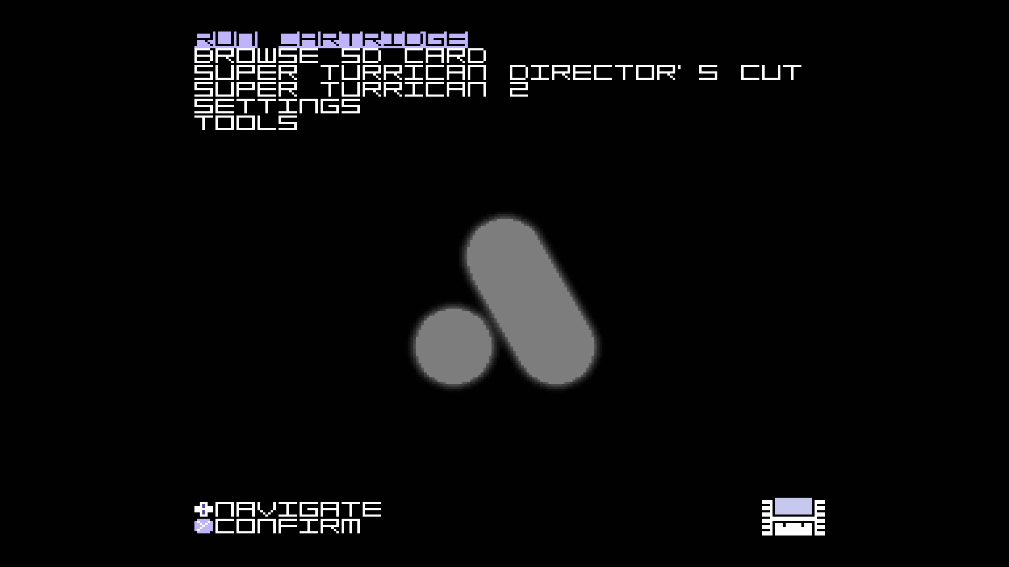
Choose Run Cartridge on the Super NT and dismiss the save-progress notice.
key(Down)
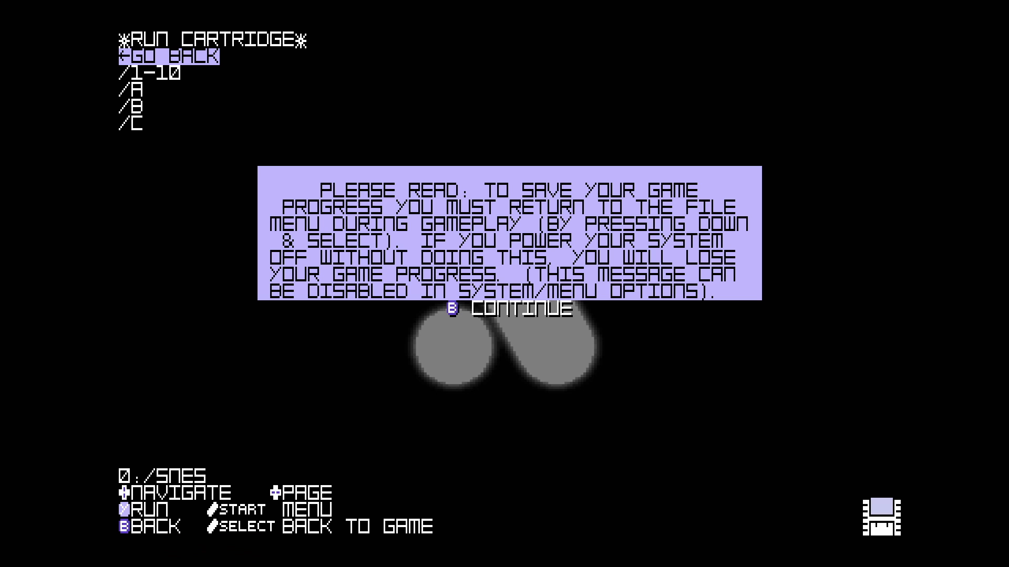
key(b)
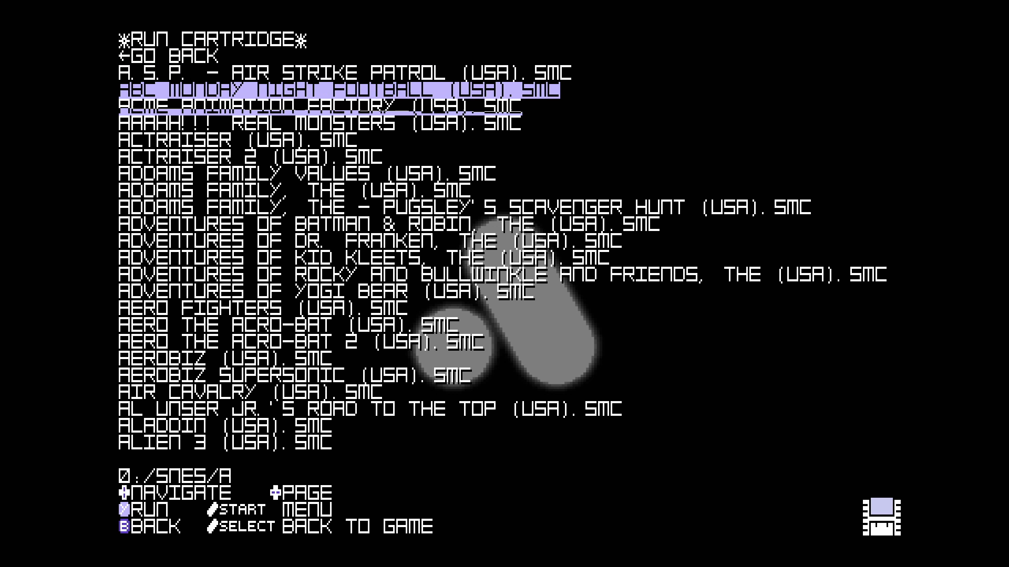
Browse the A folder's game list, launch a game, and reopen the file menu.
key(down)
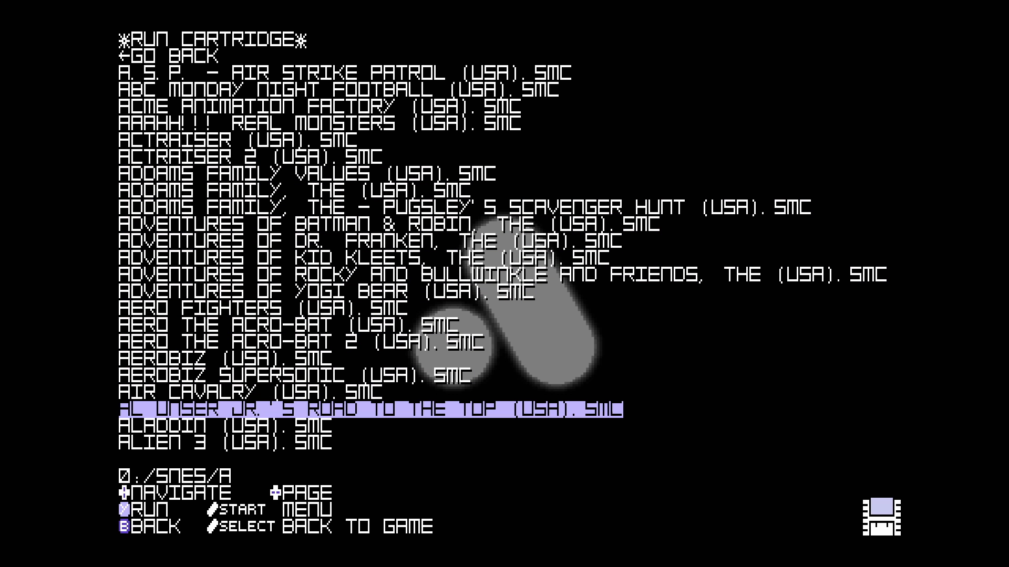
scroll(down, 3)
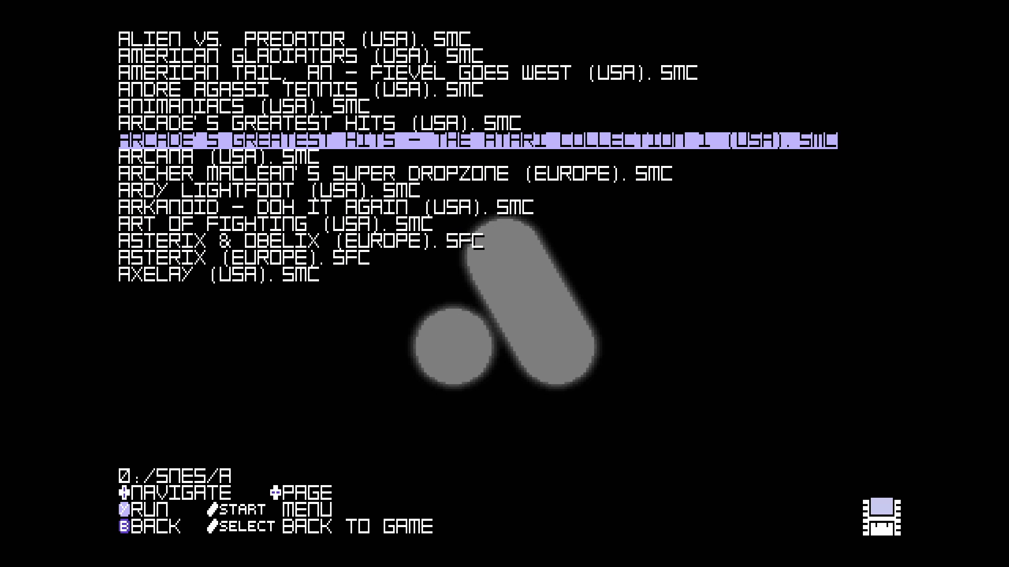
key(Up)
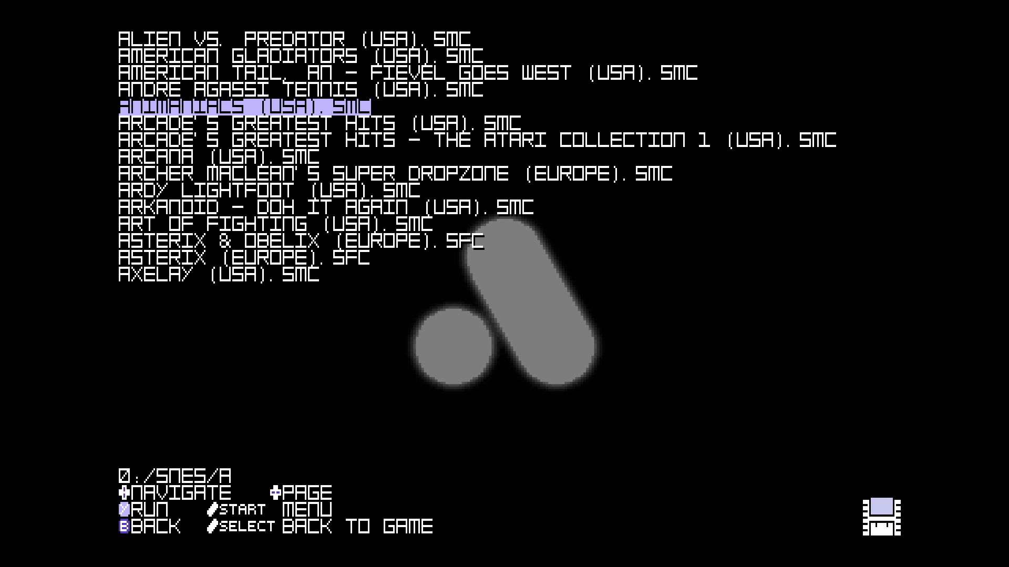
key(up)
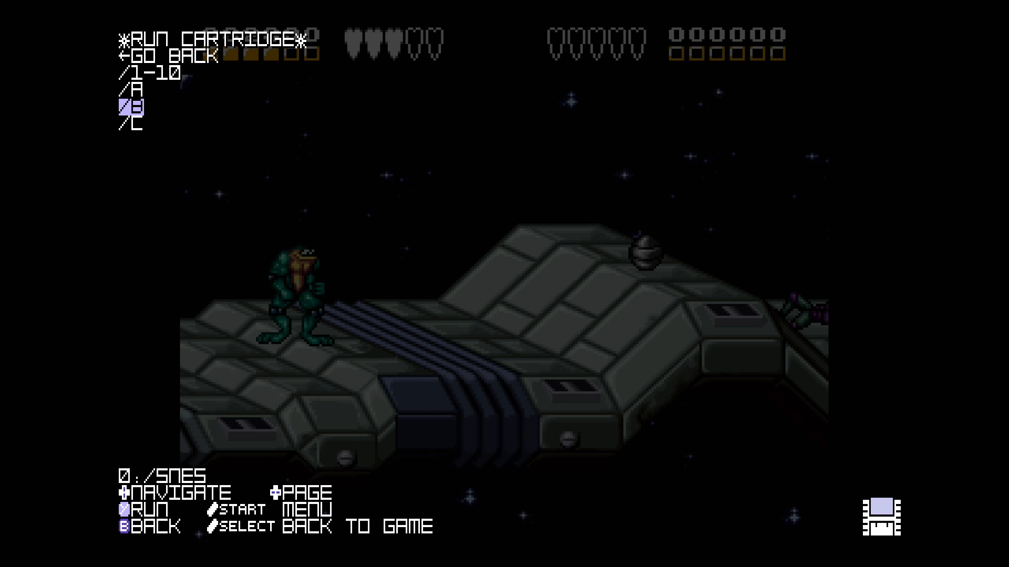
Move between /C and /B in the SNES folder list and open /B.
key(Down)
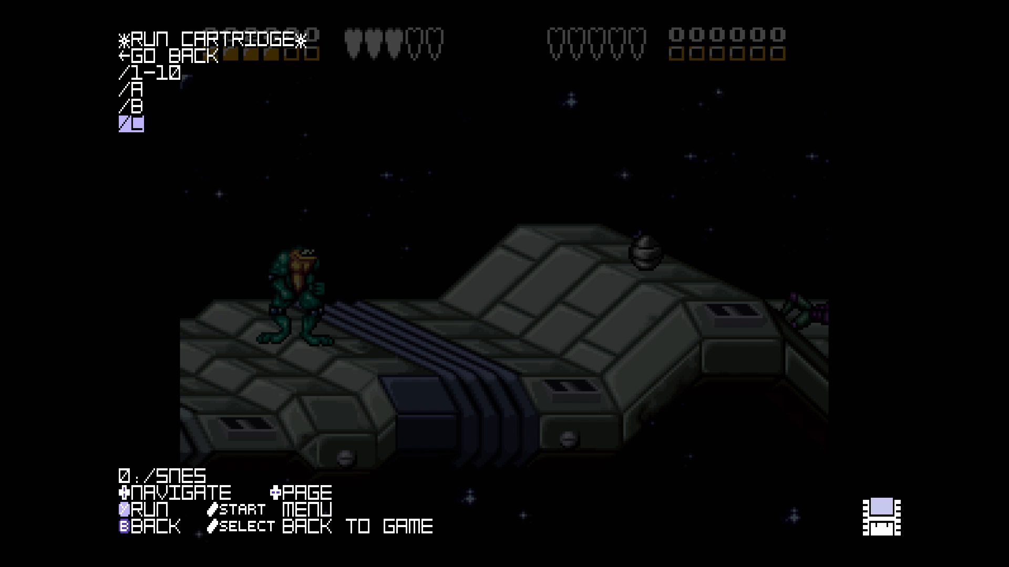
key(Up)
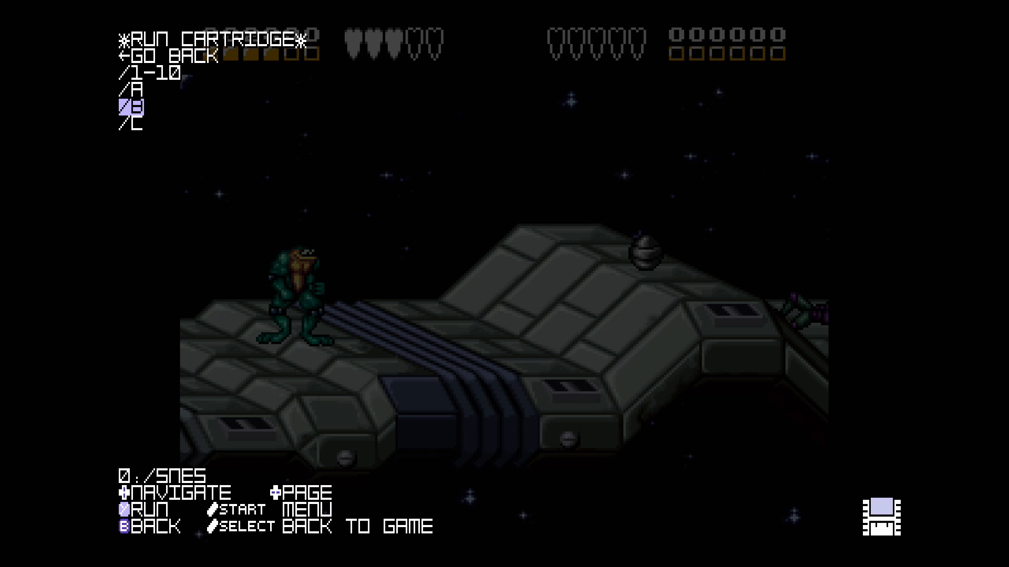
key(Up)
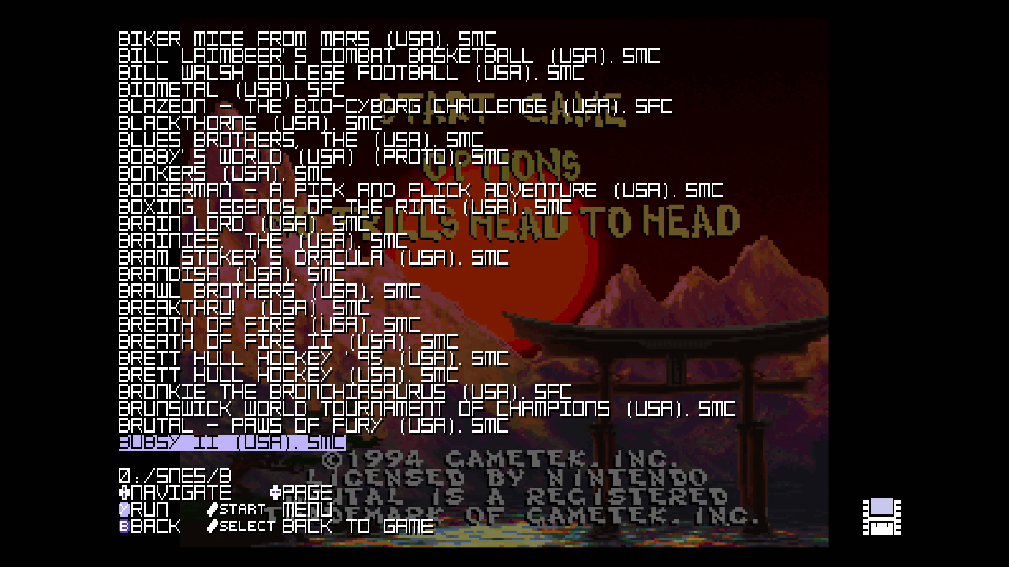
Page to the end of the /SNES/B list and highlight Bubsy in Claws.
scroll(down, 3)
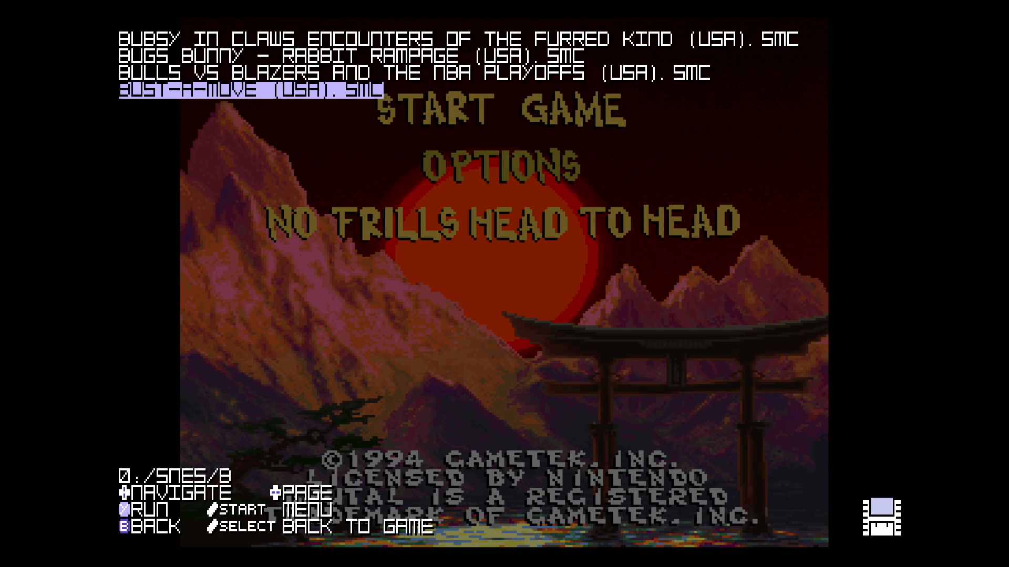
key(up)
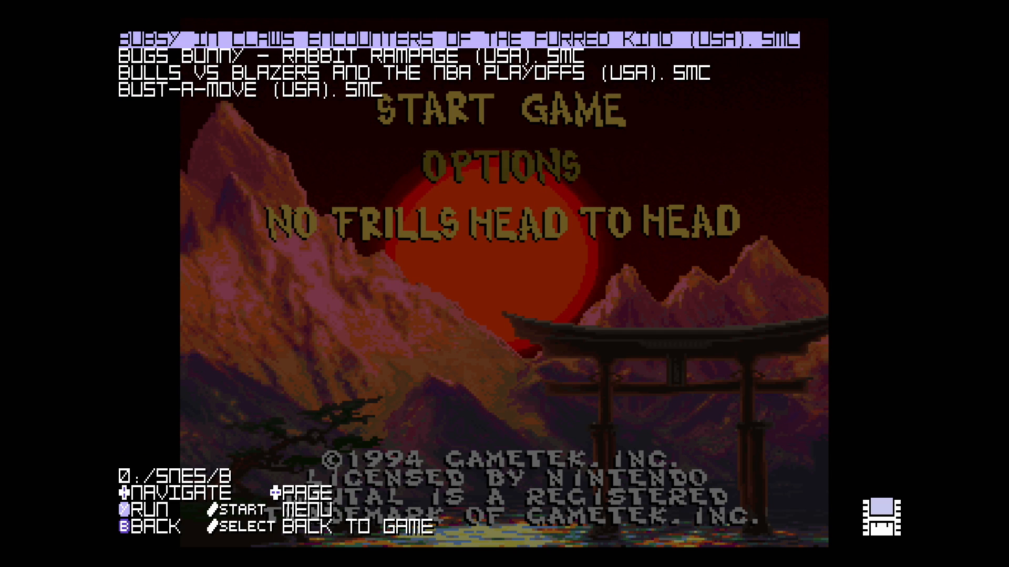